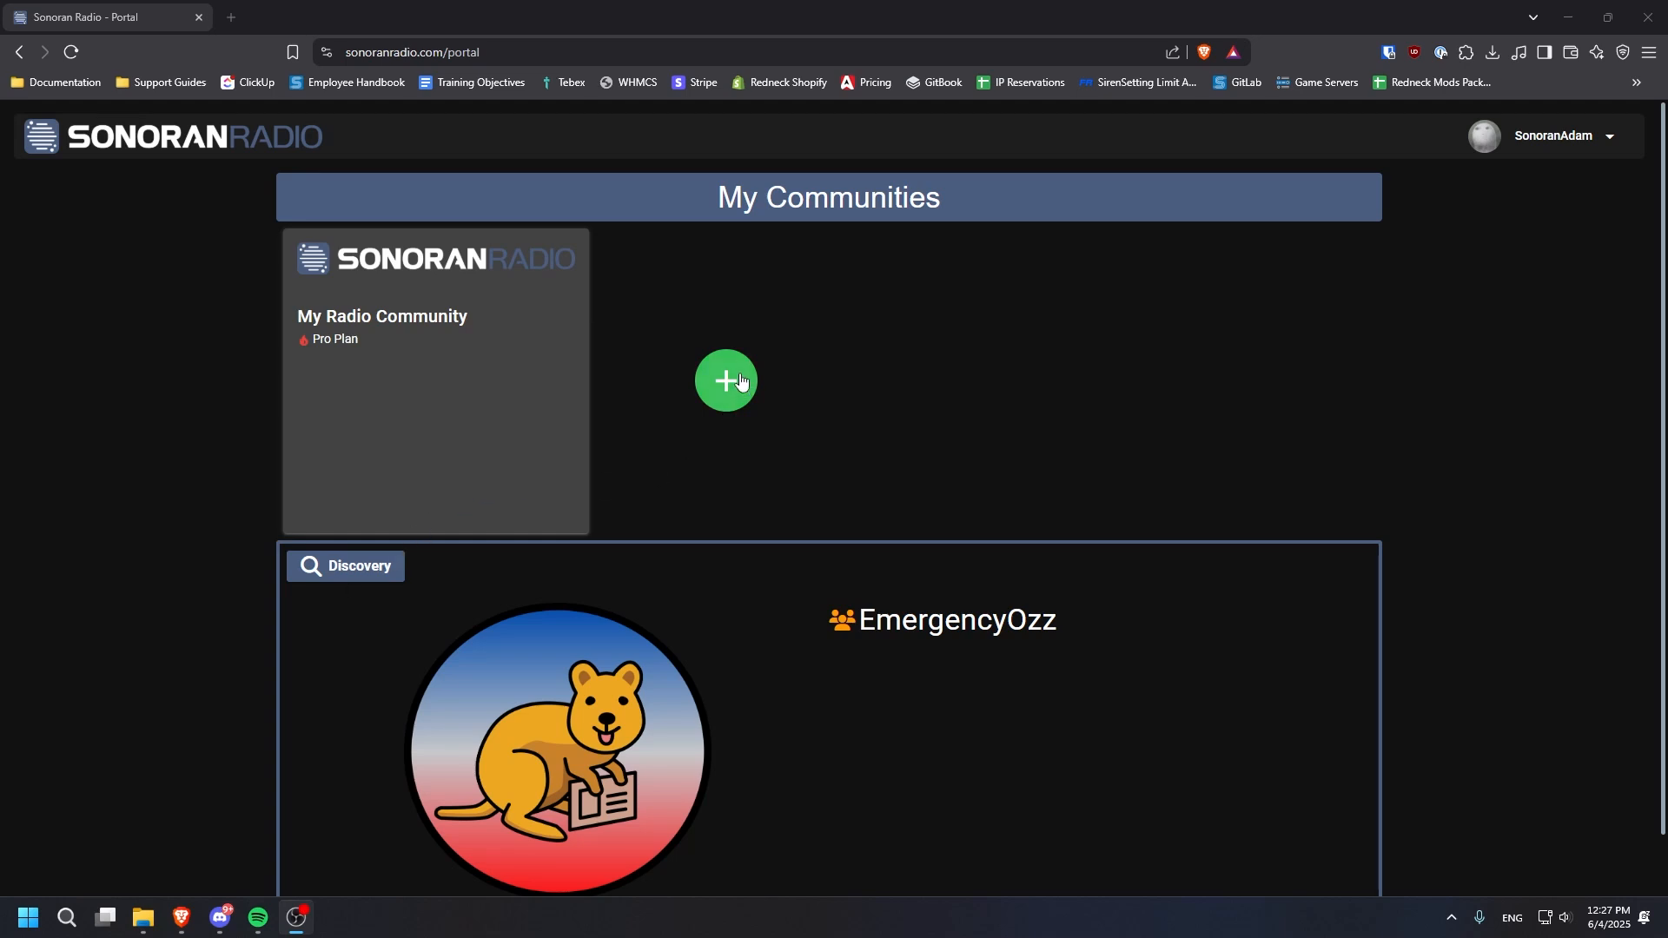
Step: Register a new community with the nickname 'My Community'
click(726, 380)
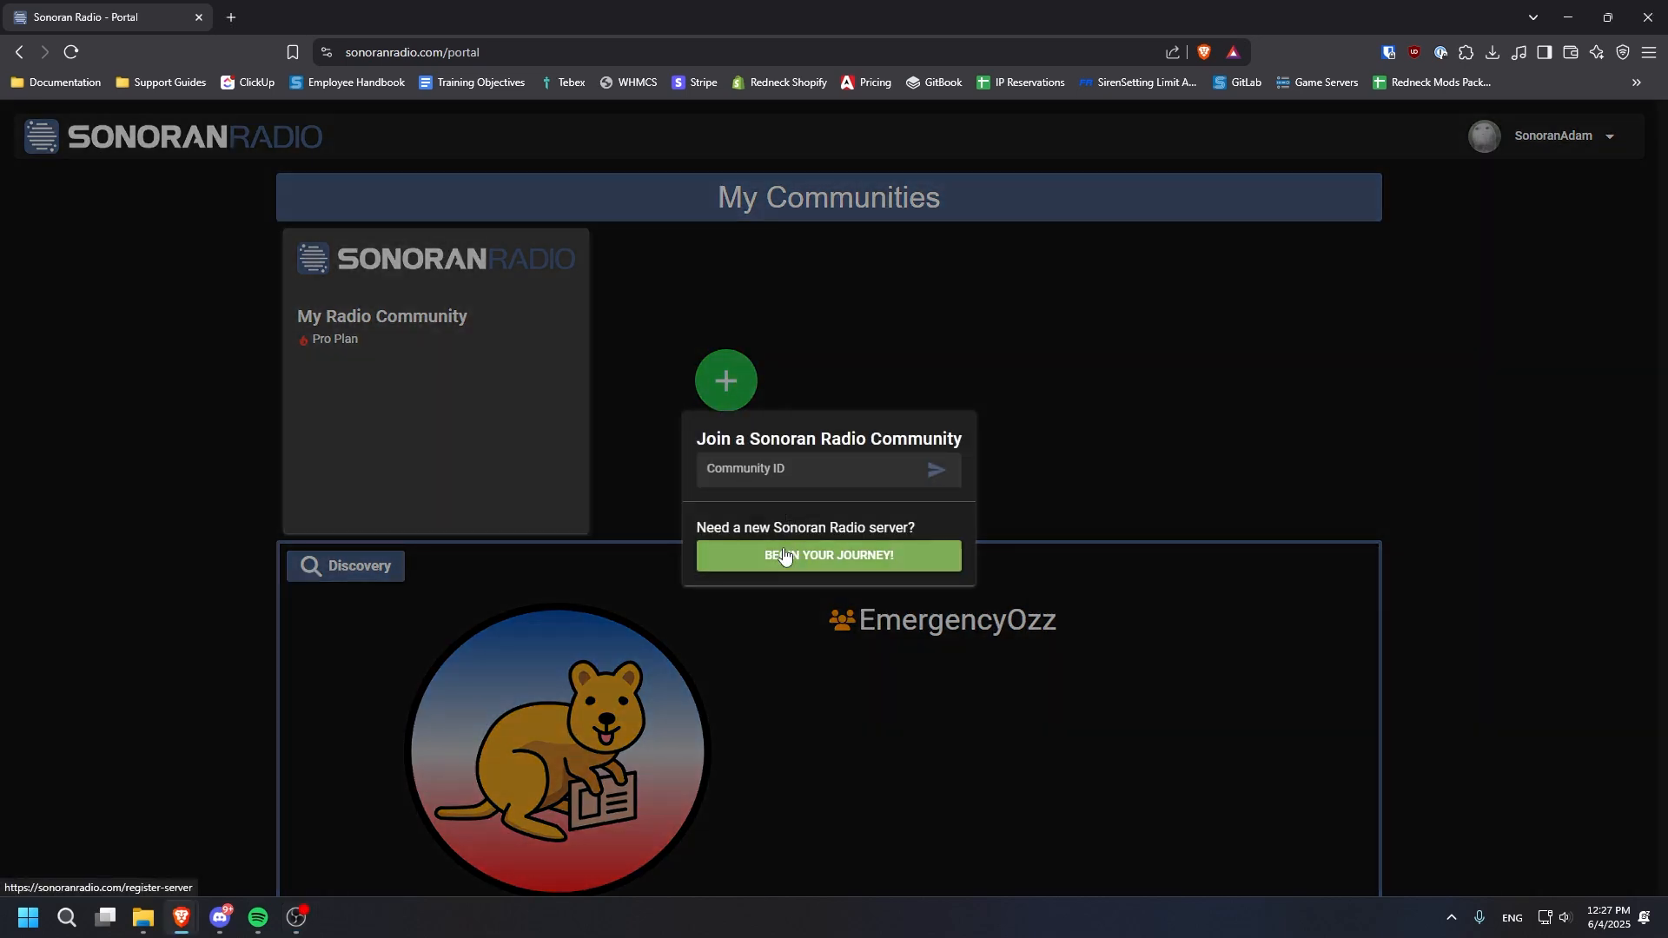
click(828, 556)
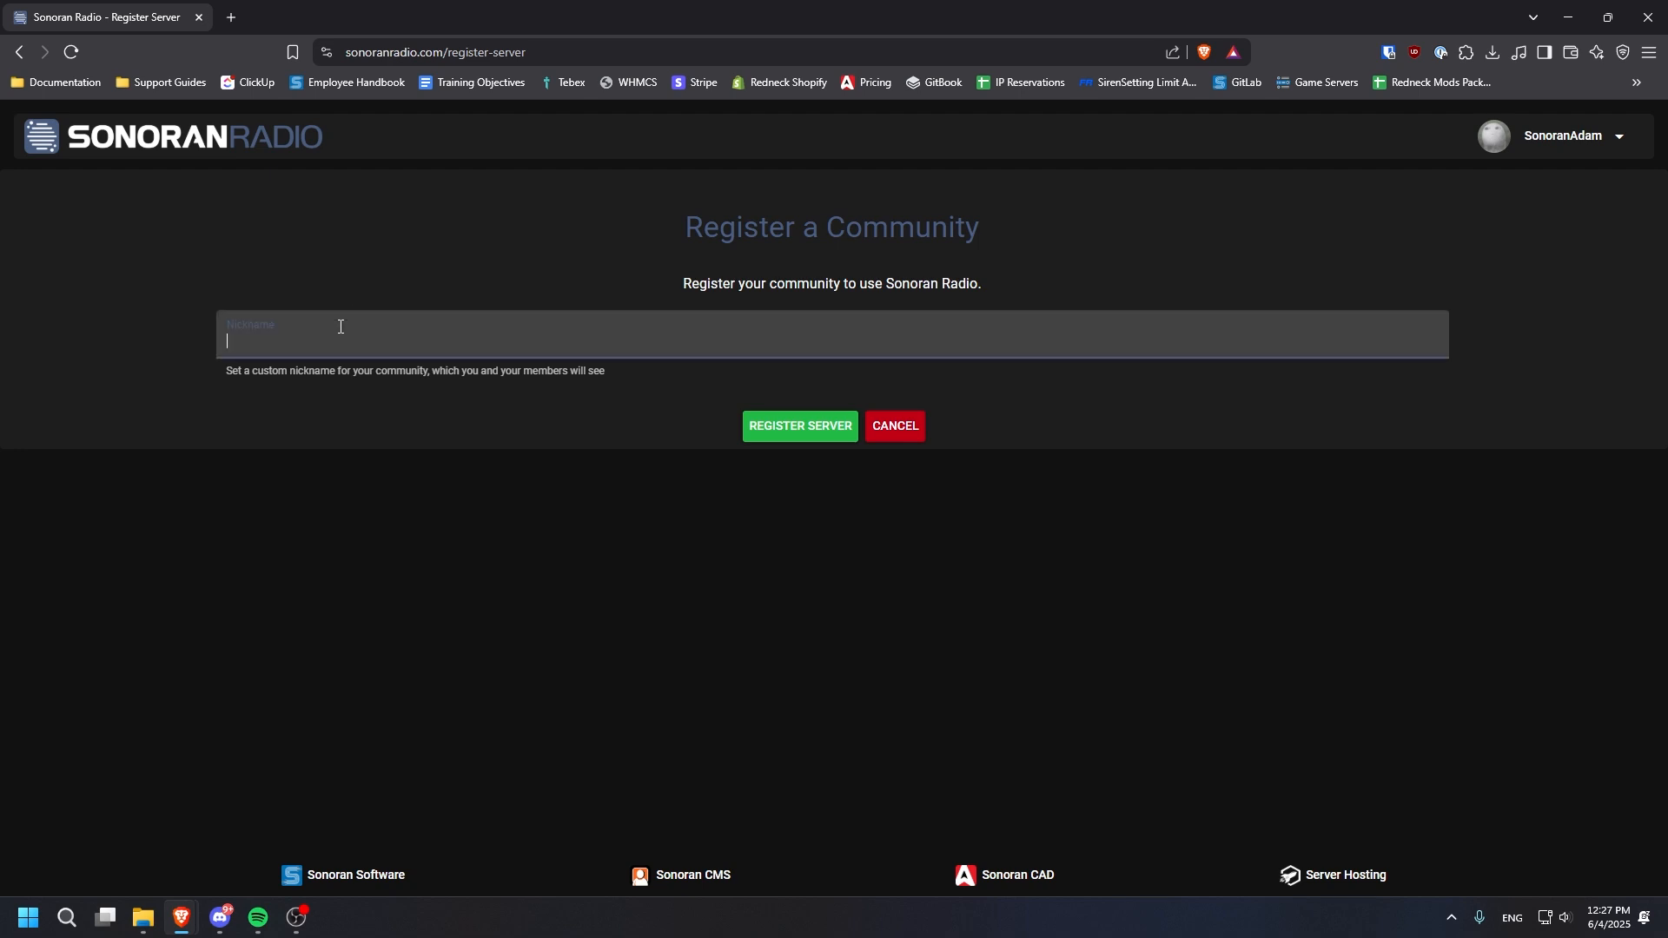
text(My Comm)
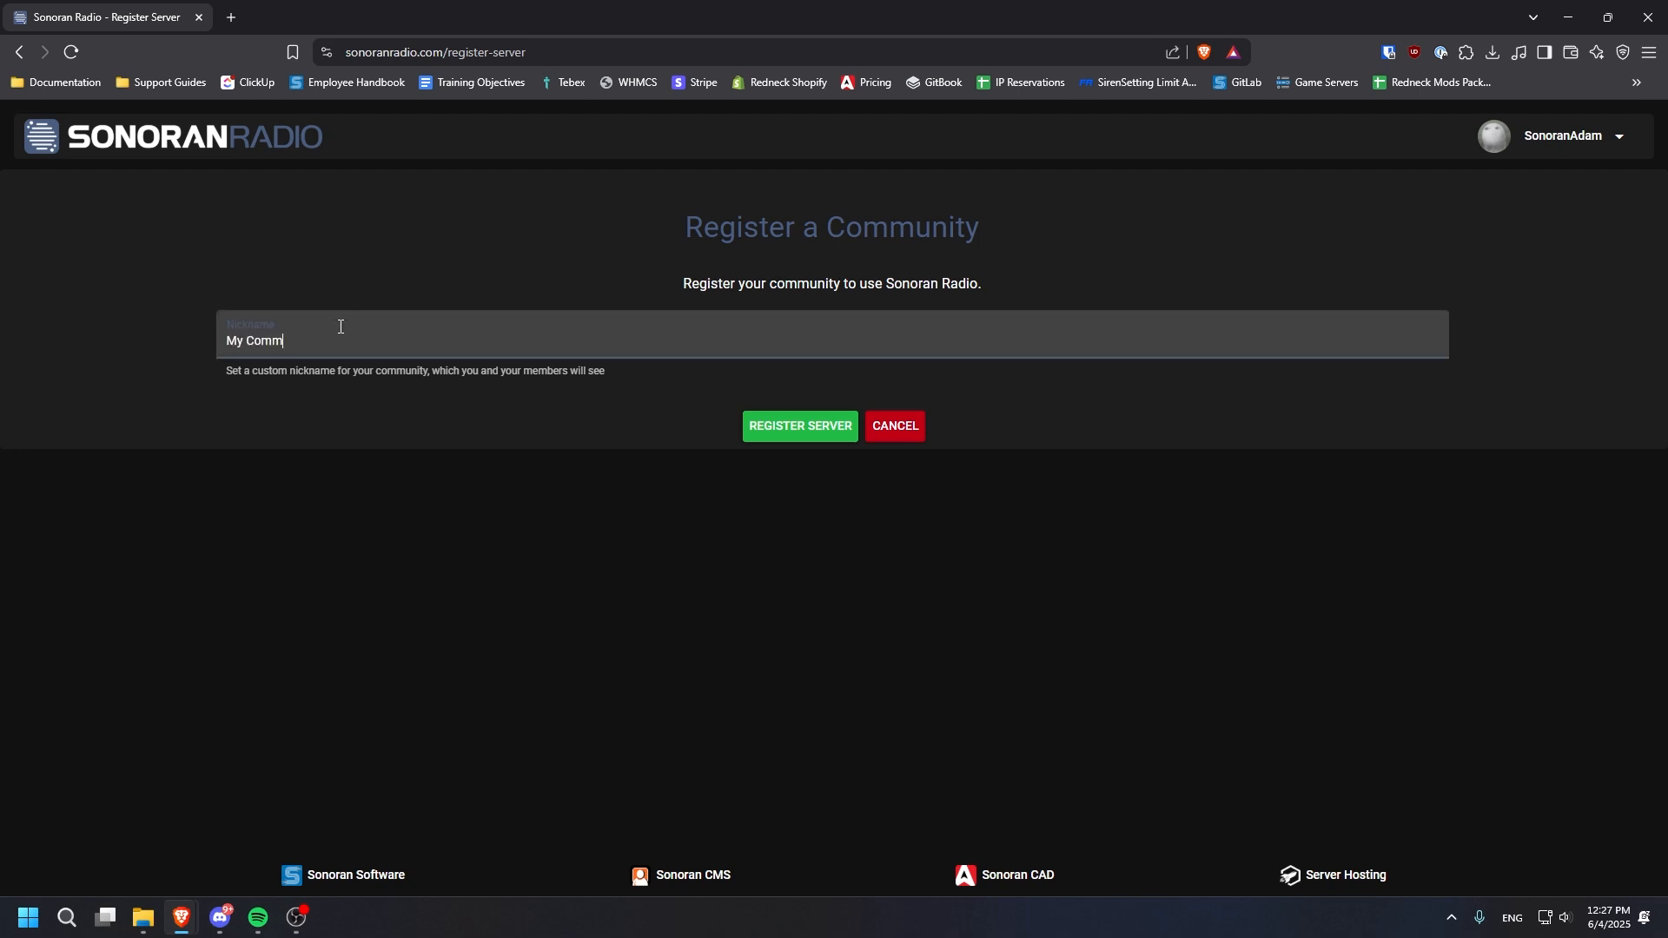
text(unity)
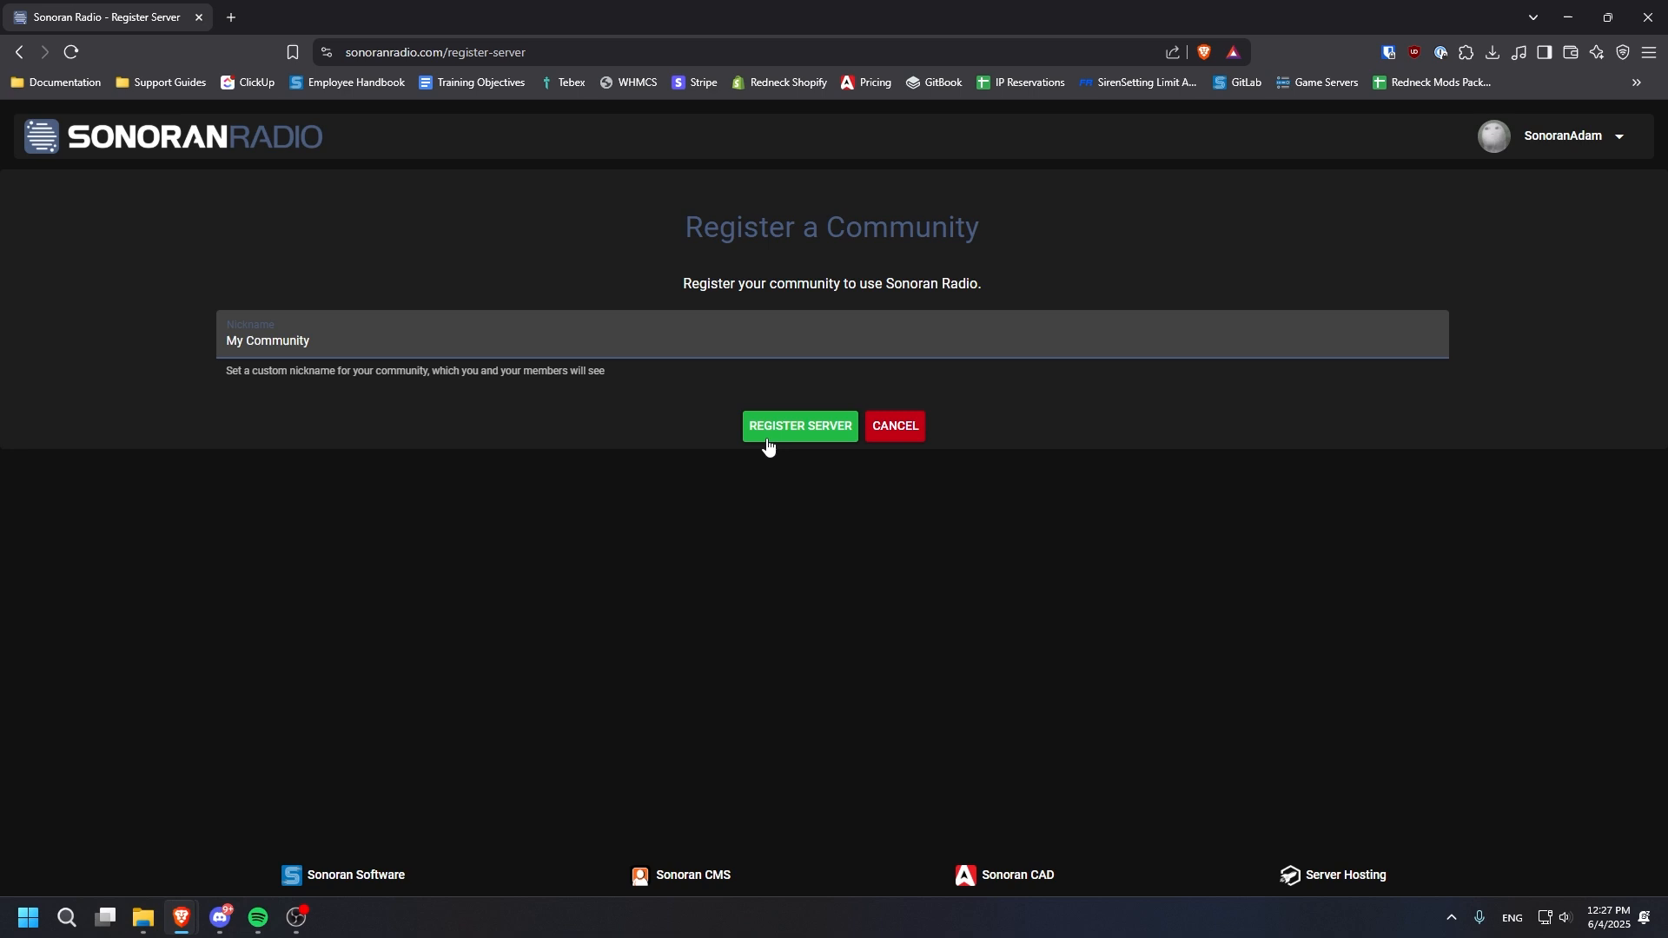
click(799, 426)
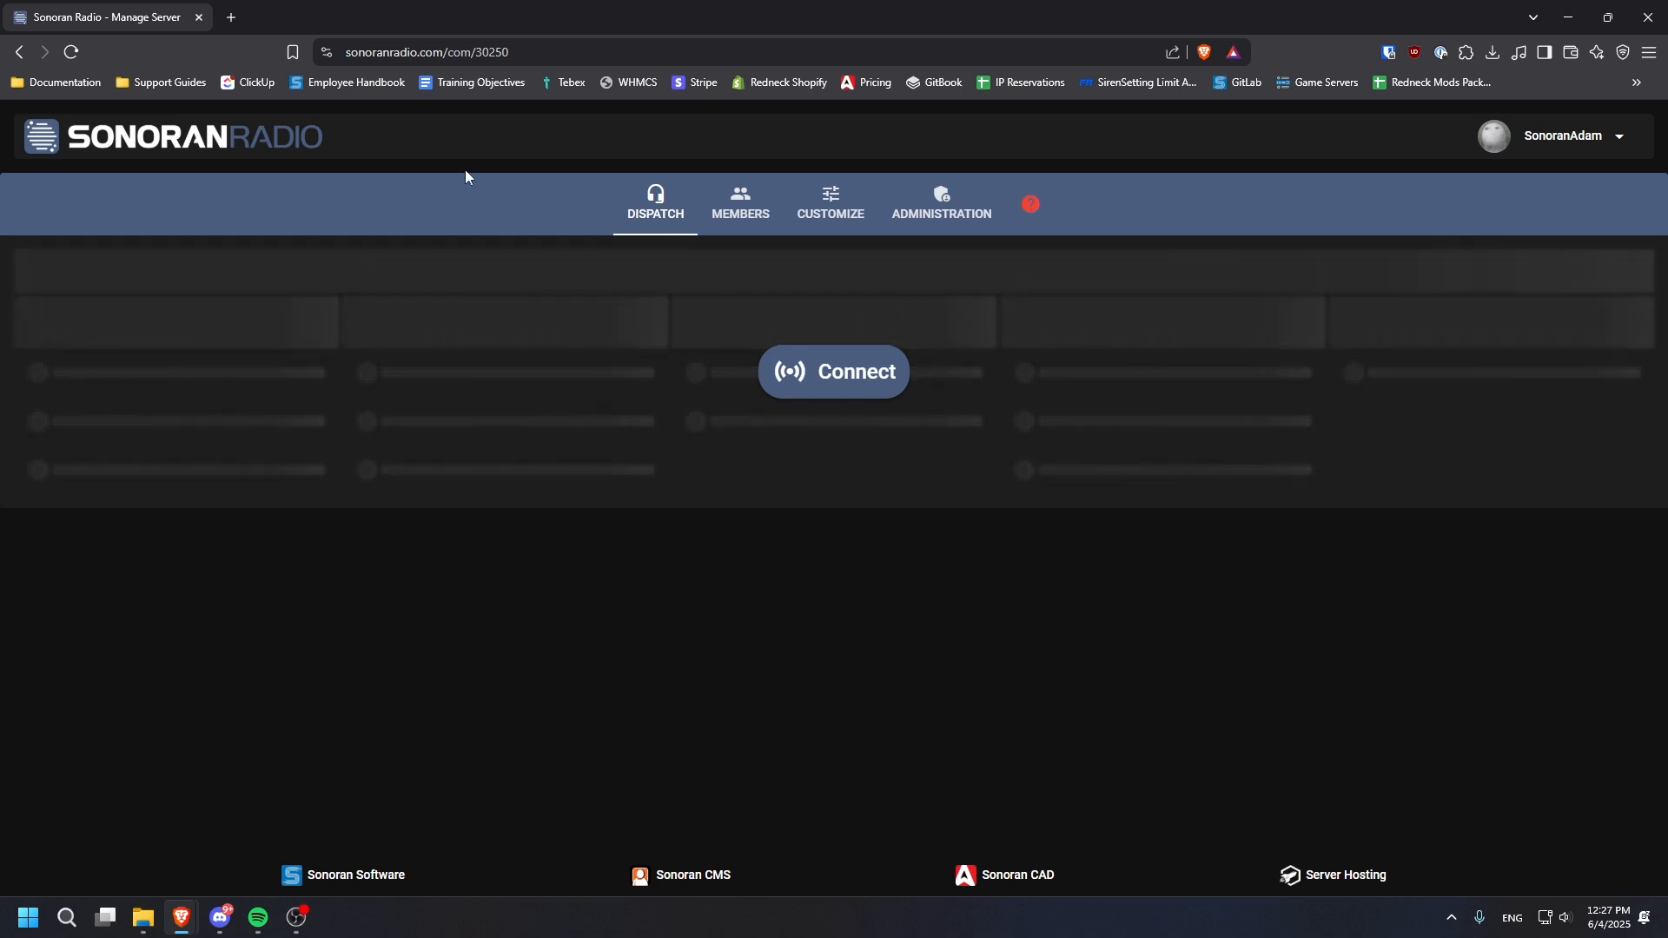
Step: Copy the community ID from Administration and show the Community Members list
click(939, 201)
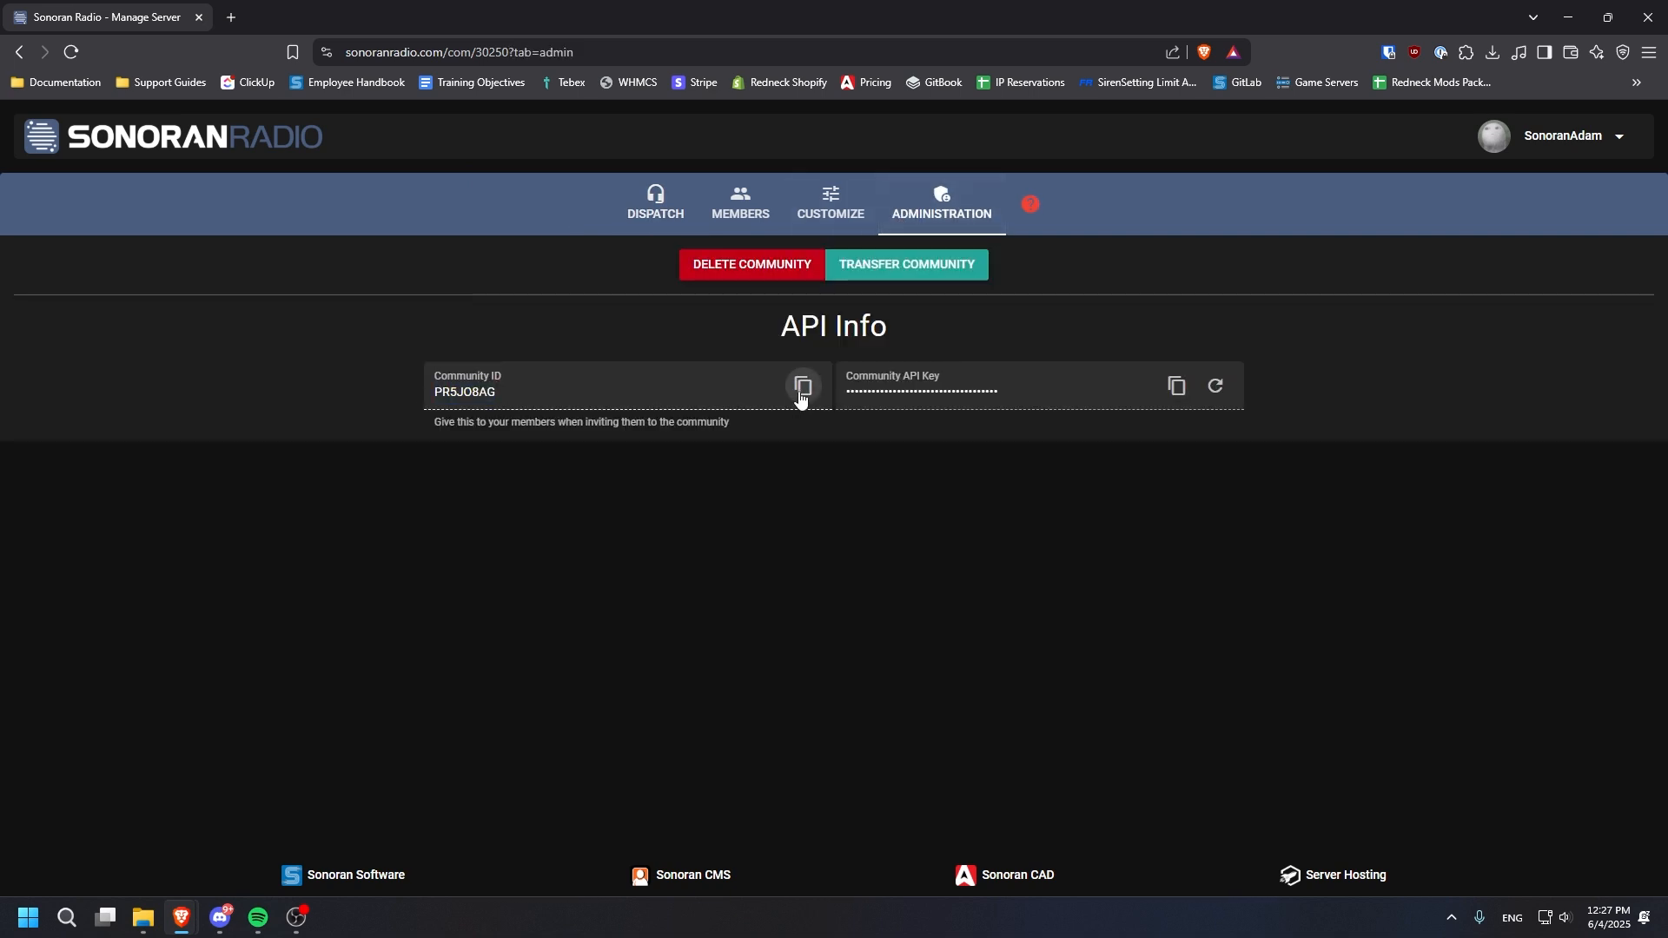
click(802, 386)
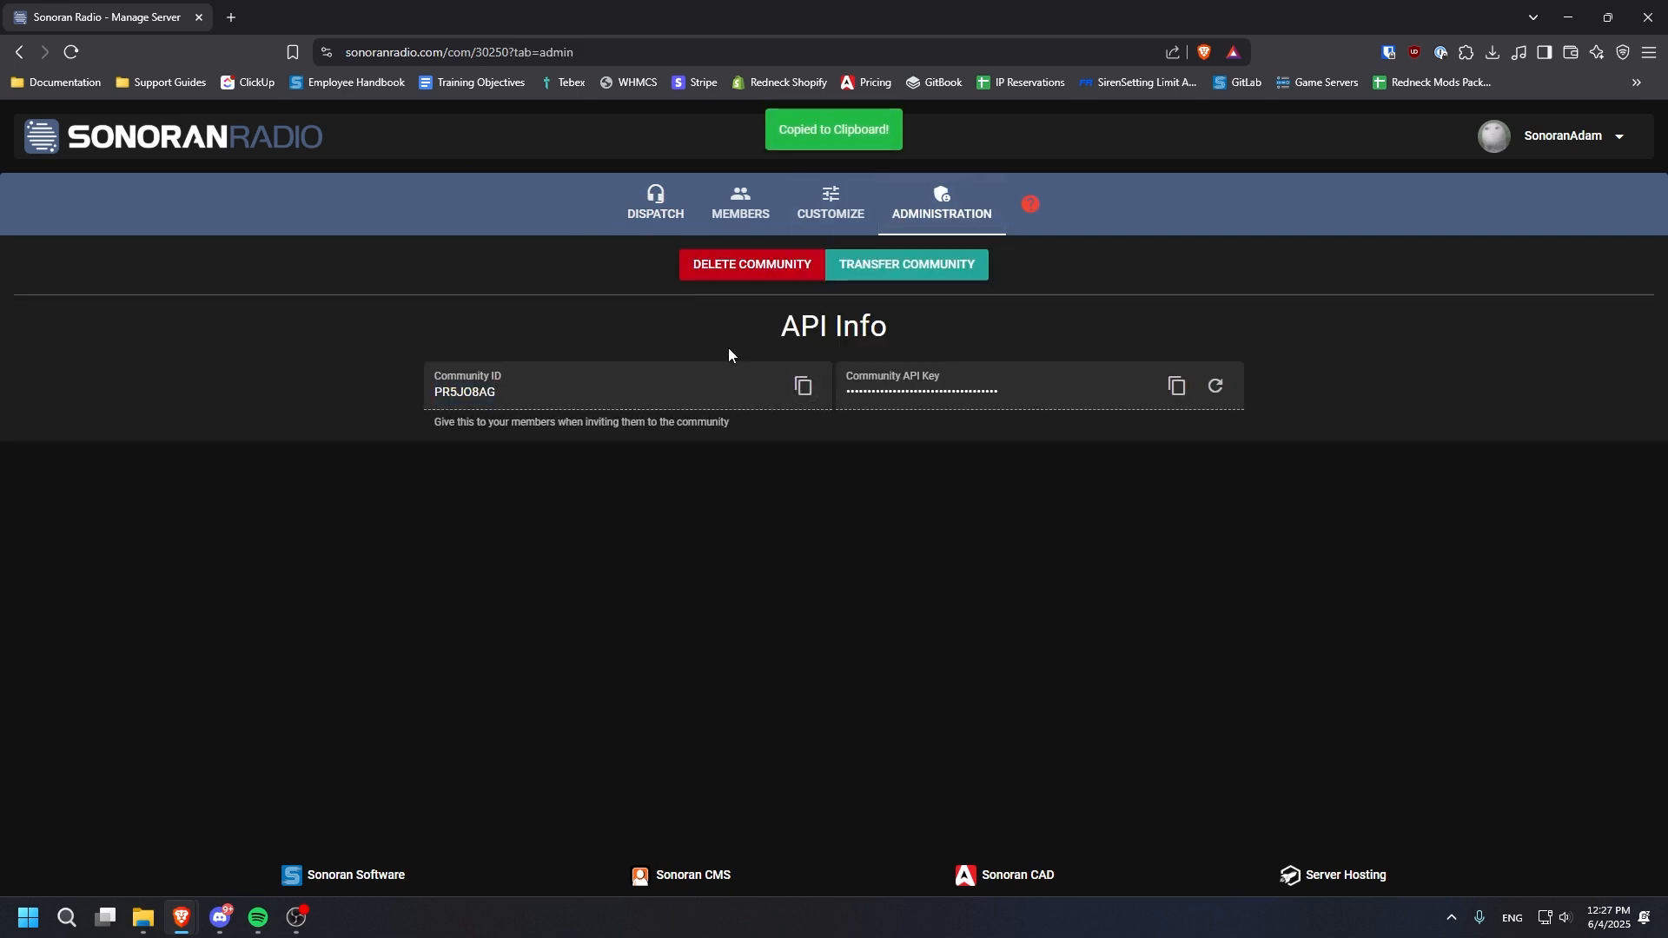
click(740, 202)
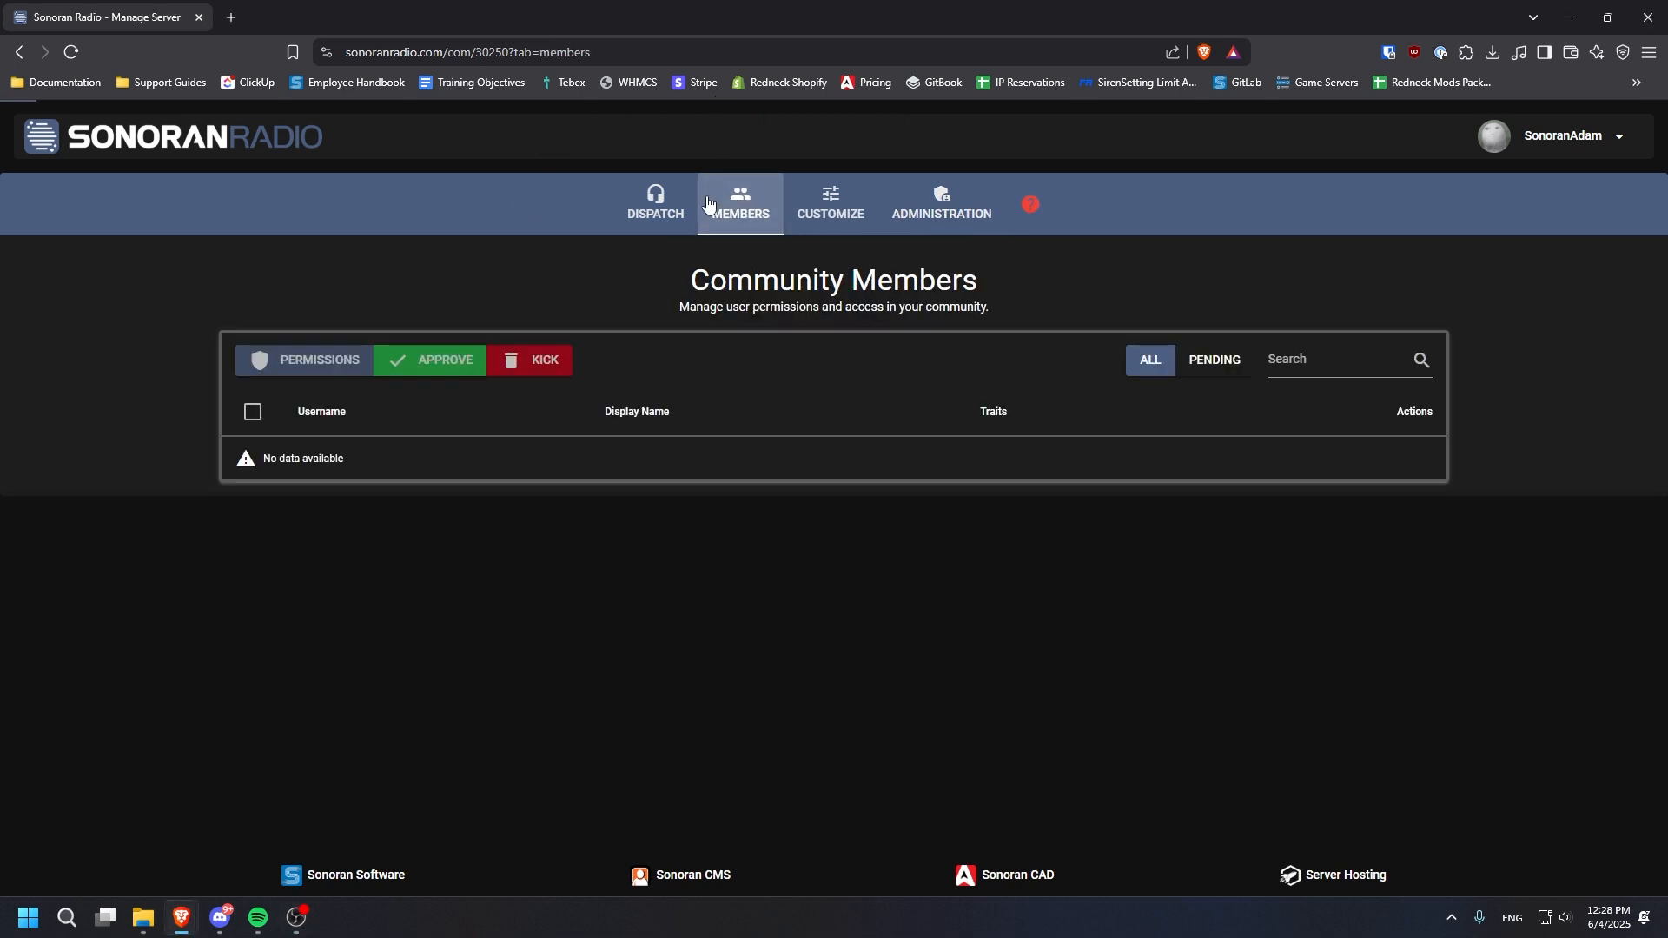
click(254, 507)
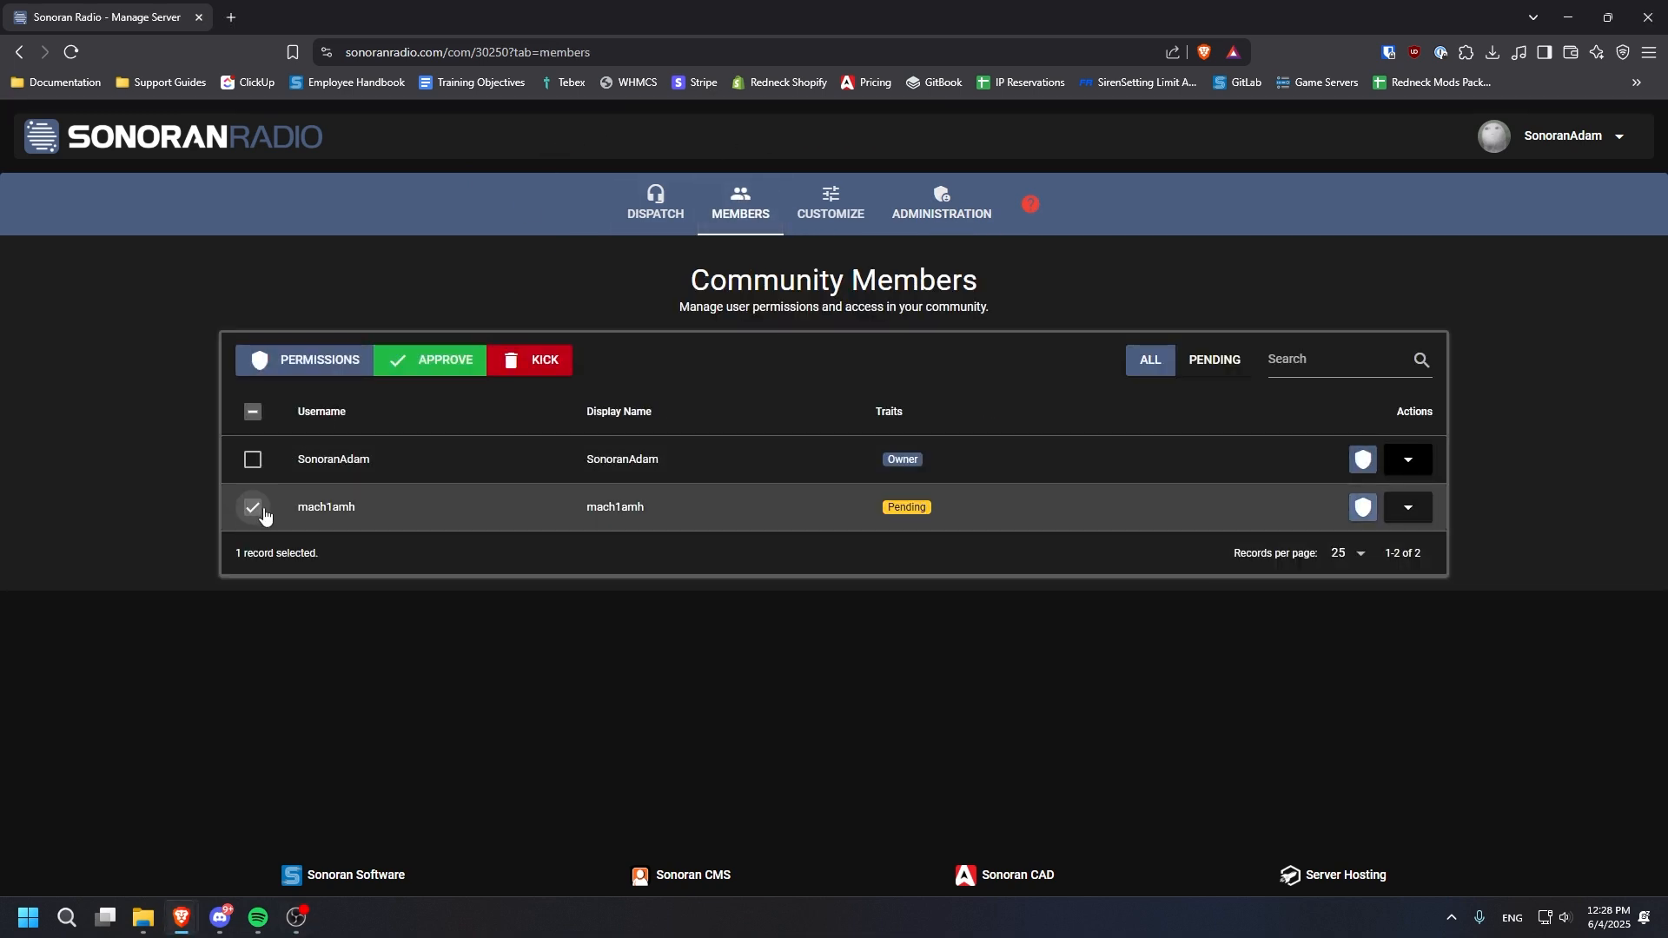
click(429, 359)
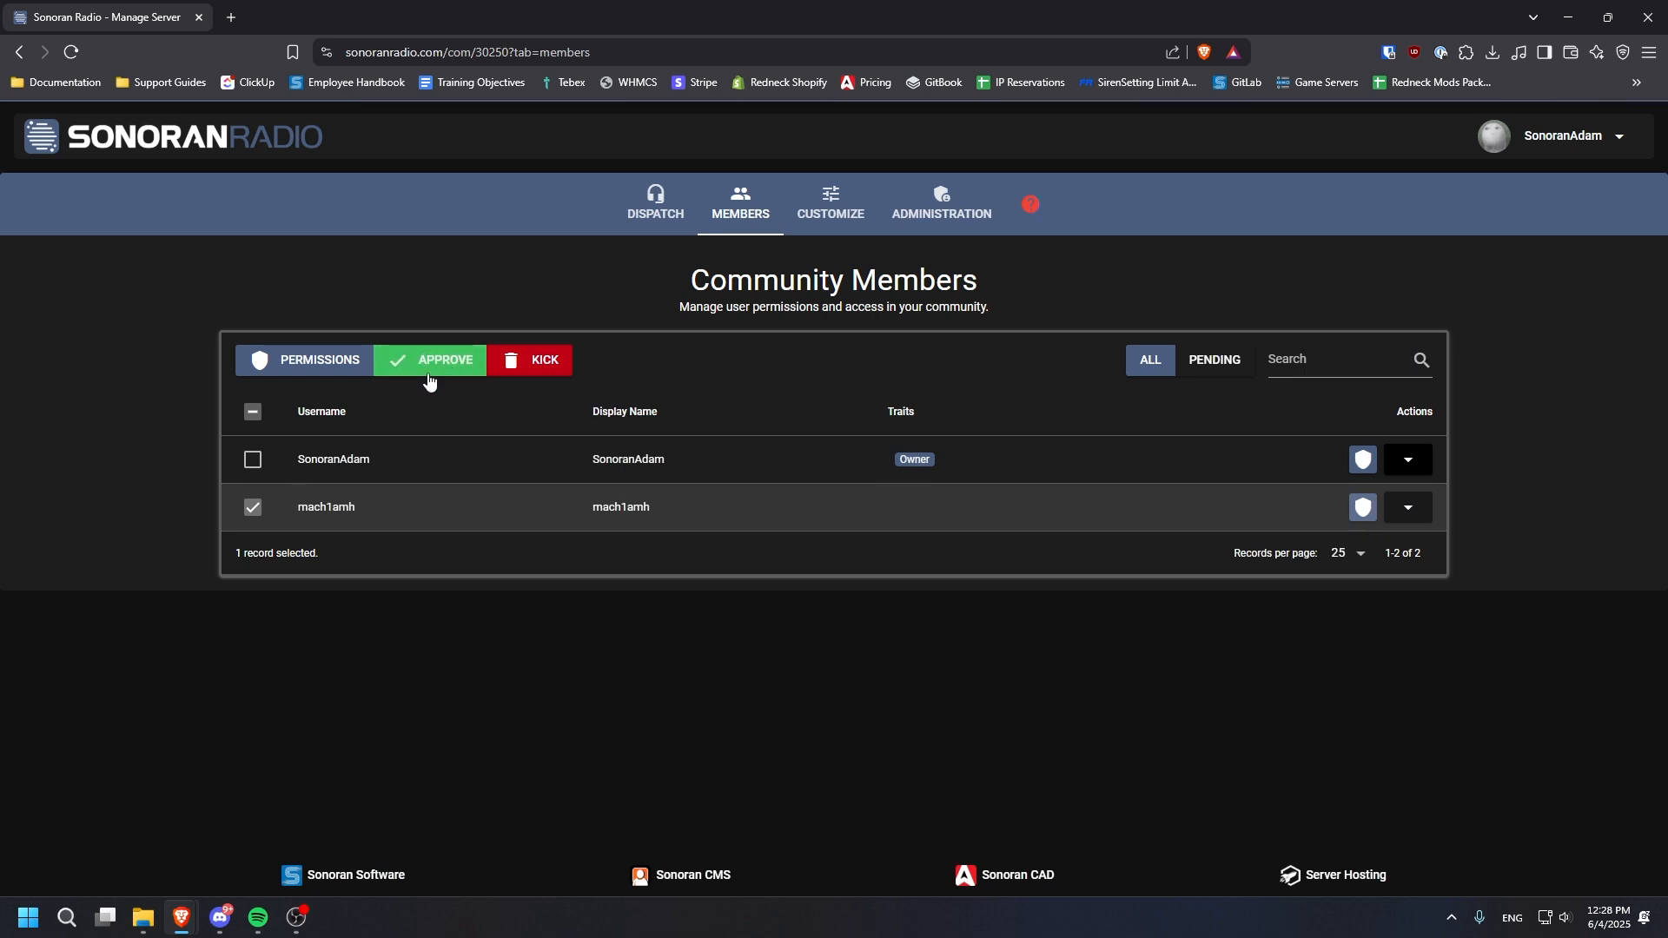
click(303, 360)
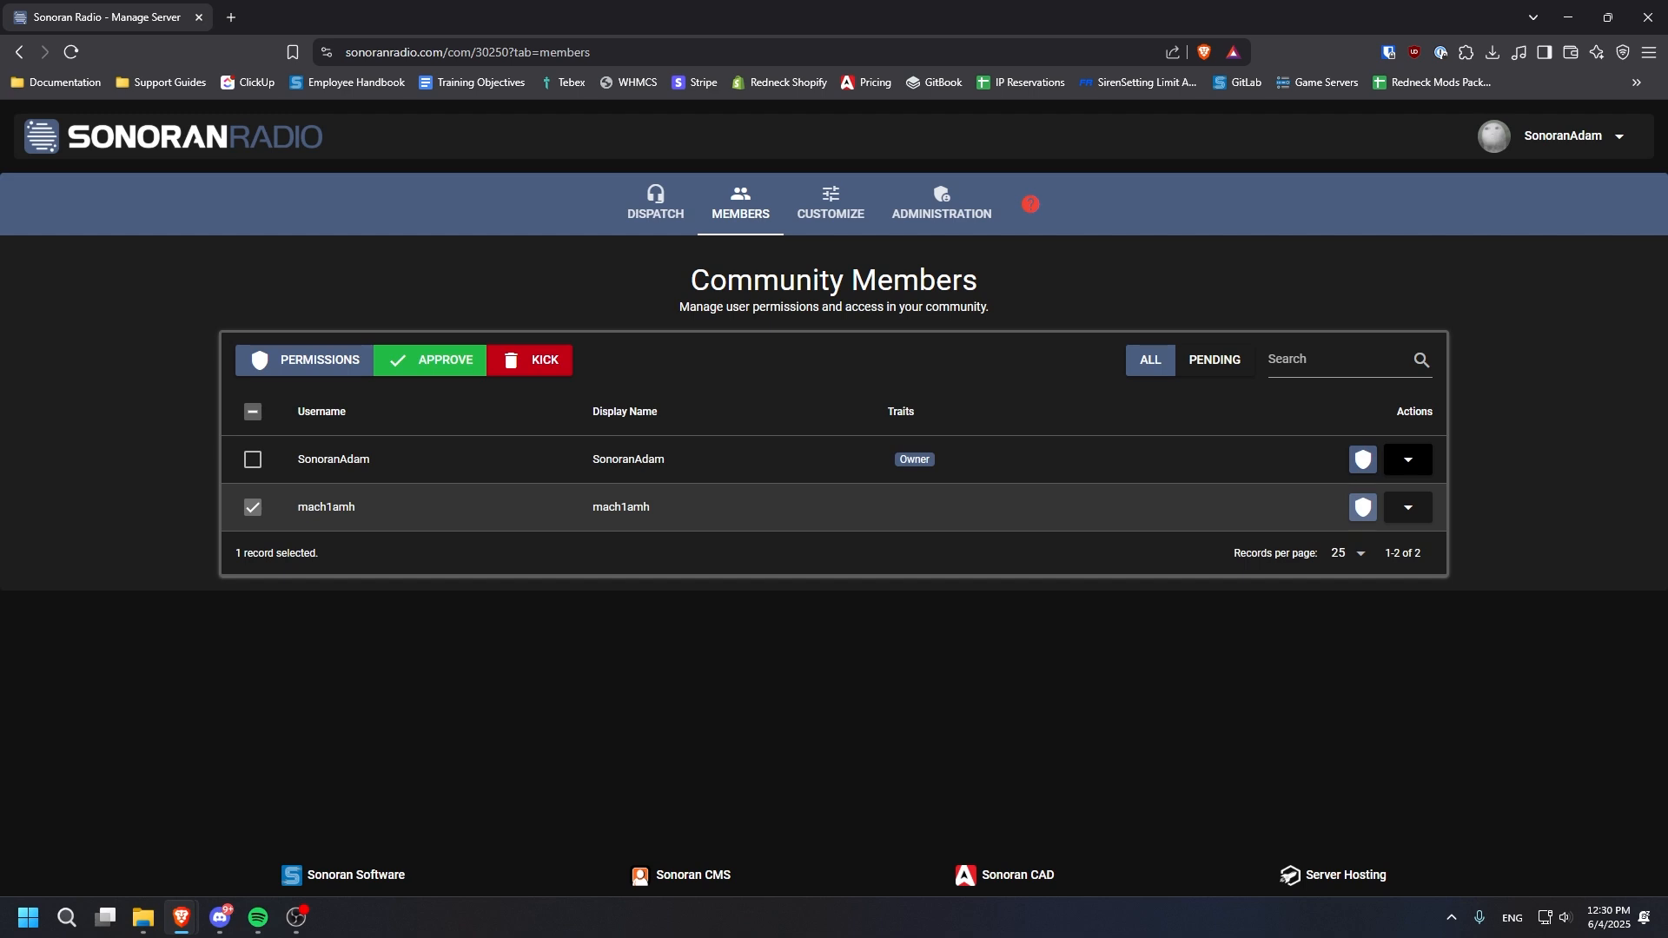
click(831, 202)
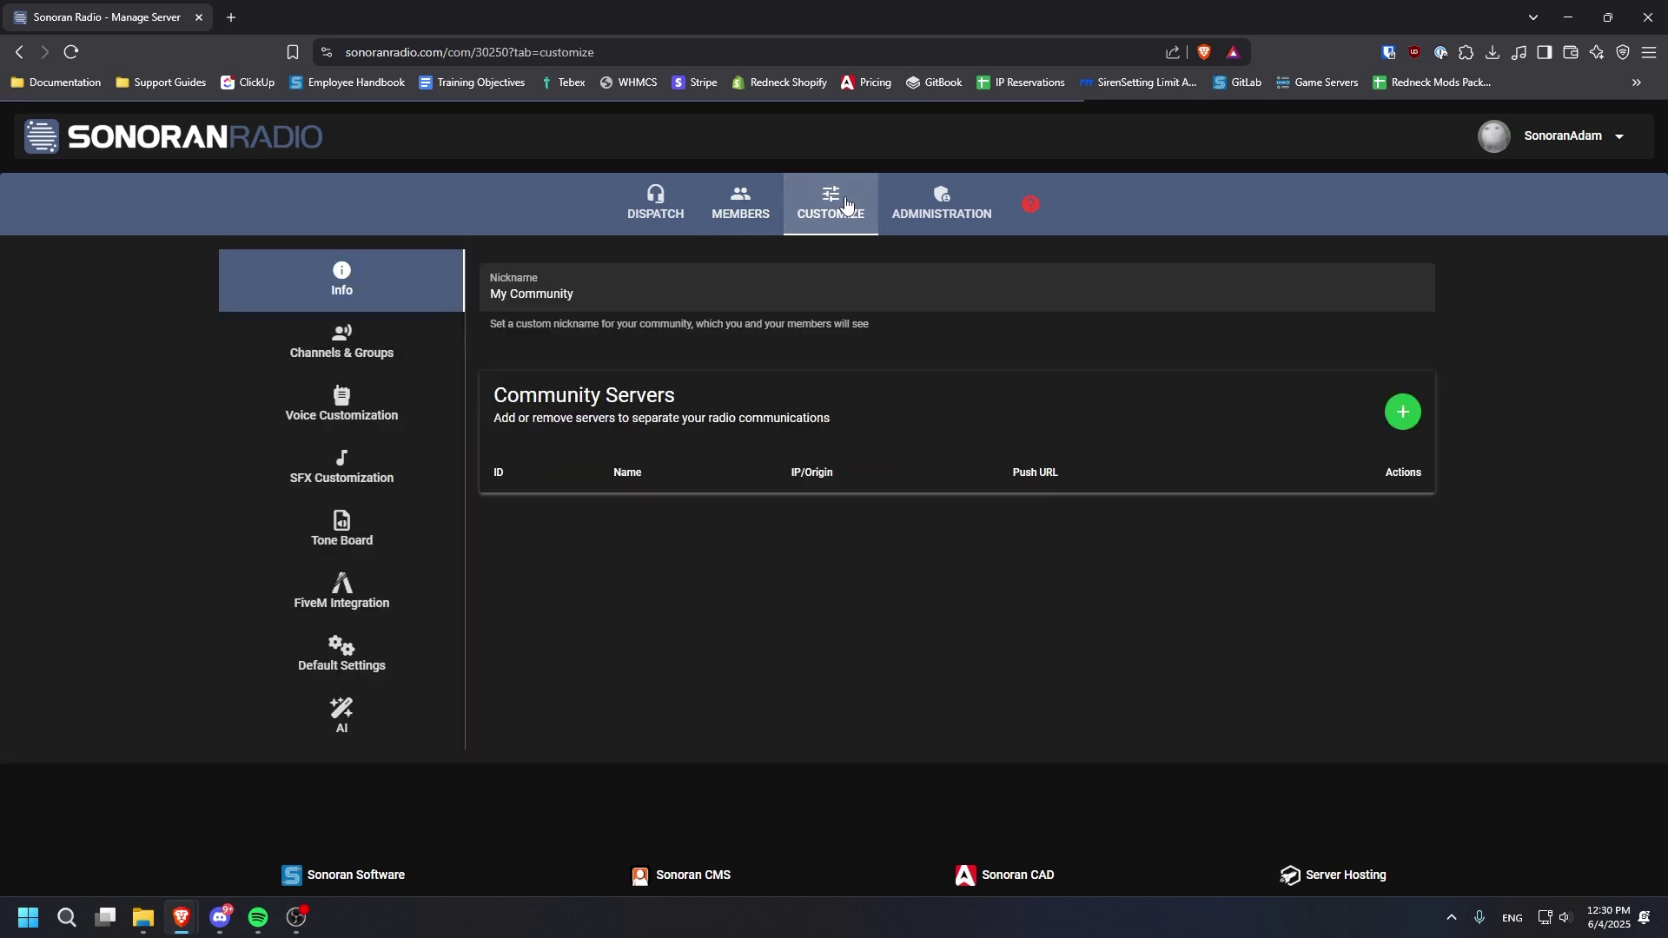
Step: From the FiveM Integration manual install guide, download the Sonoran Radio for FiveM resource zip
click(340, 593)
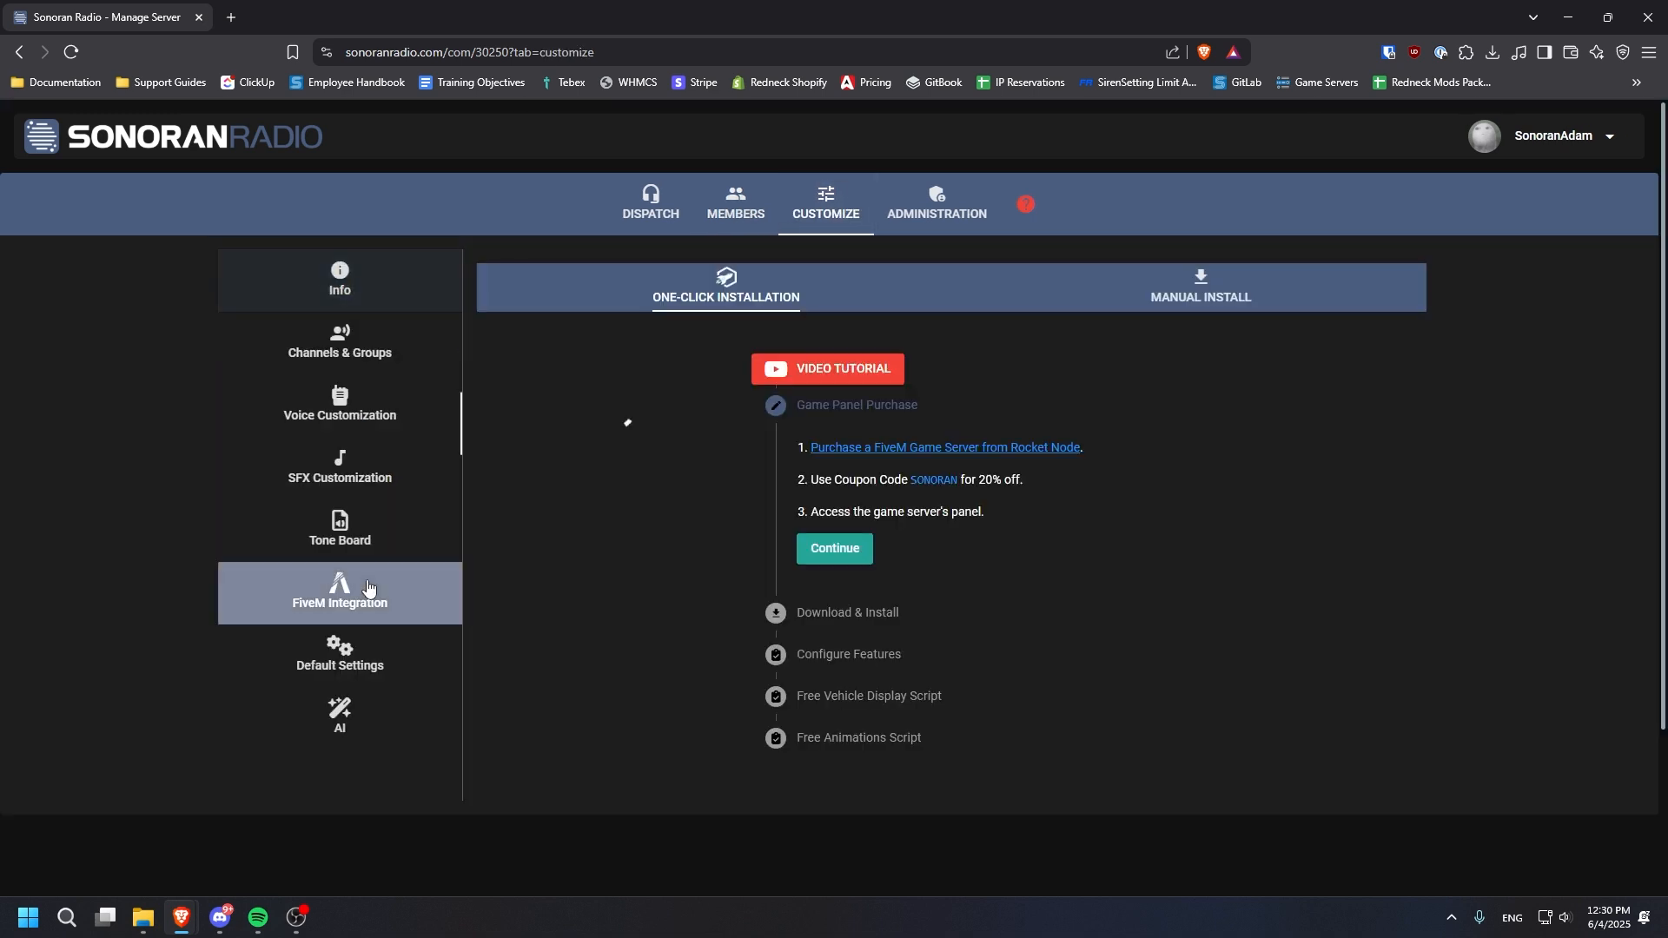
click(1202, 286)
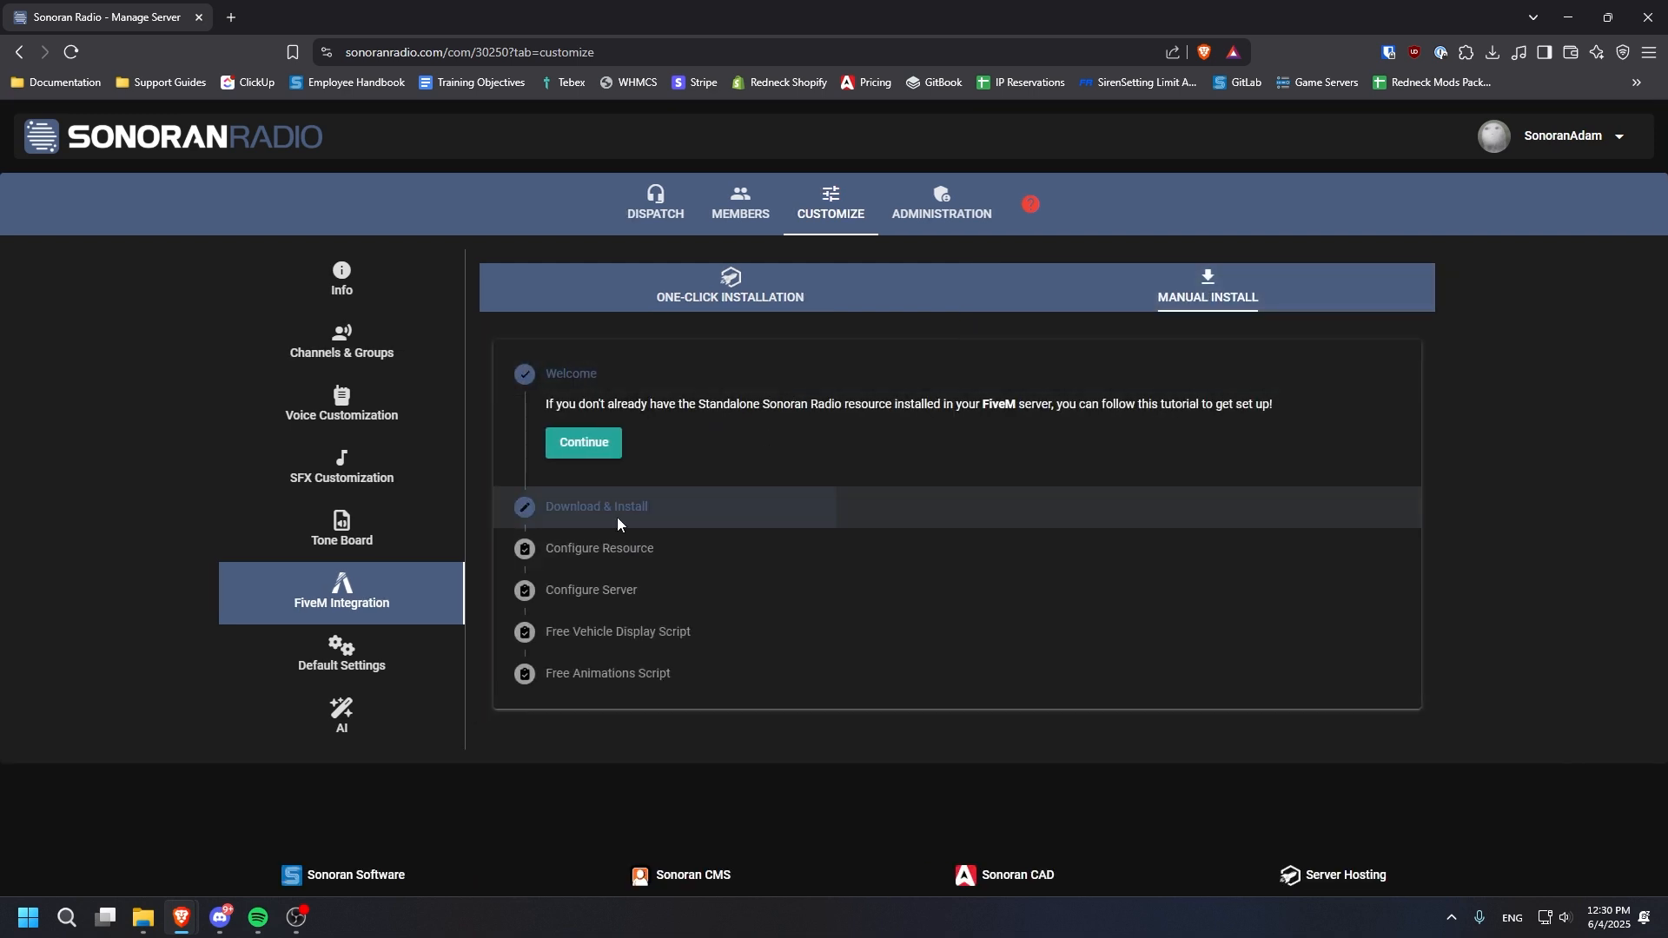
click(596, 507)
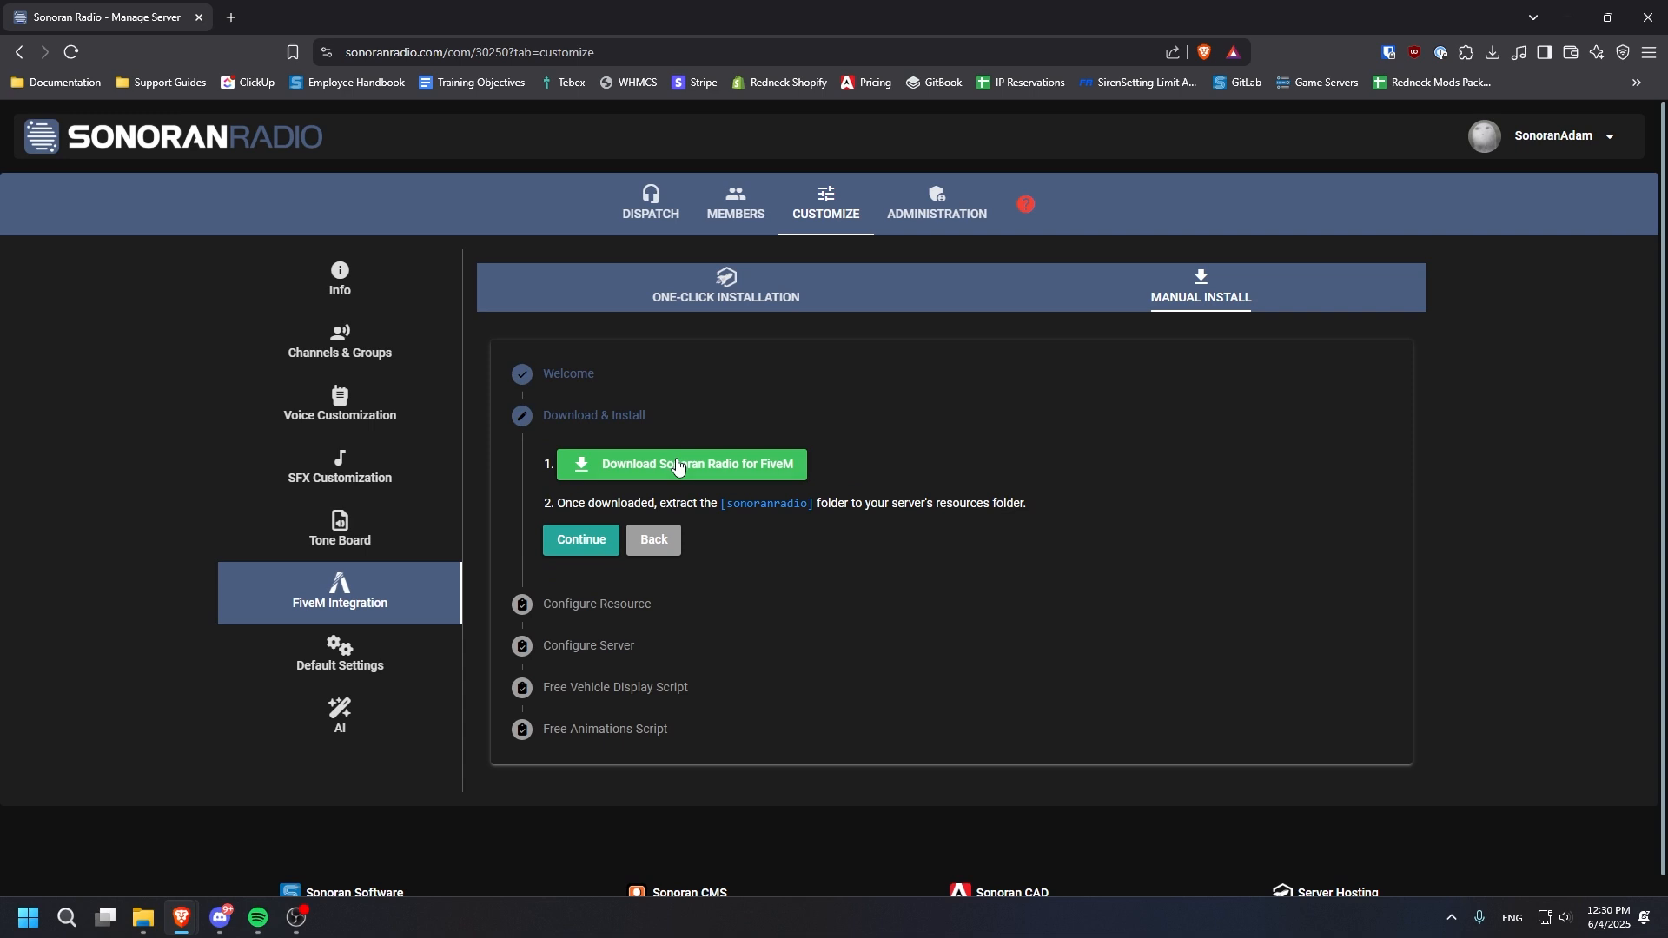
click(679, 466)
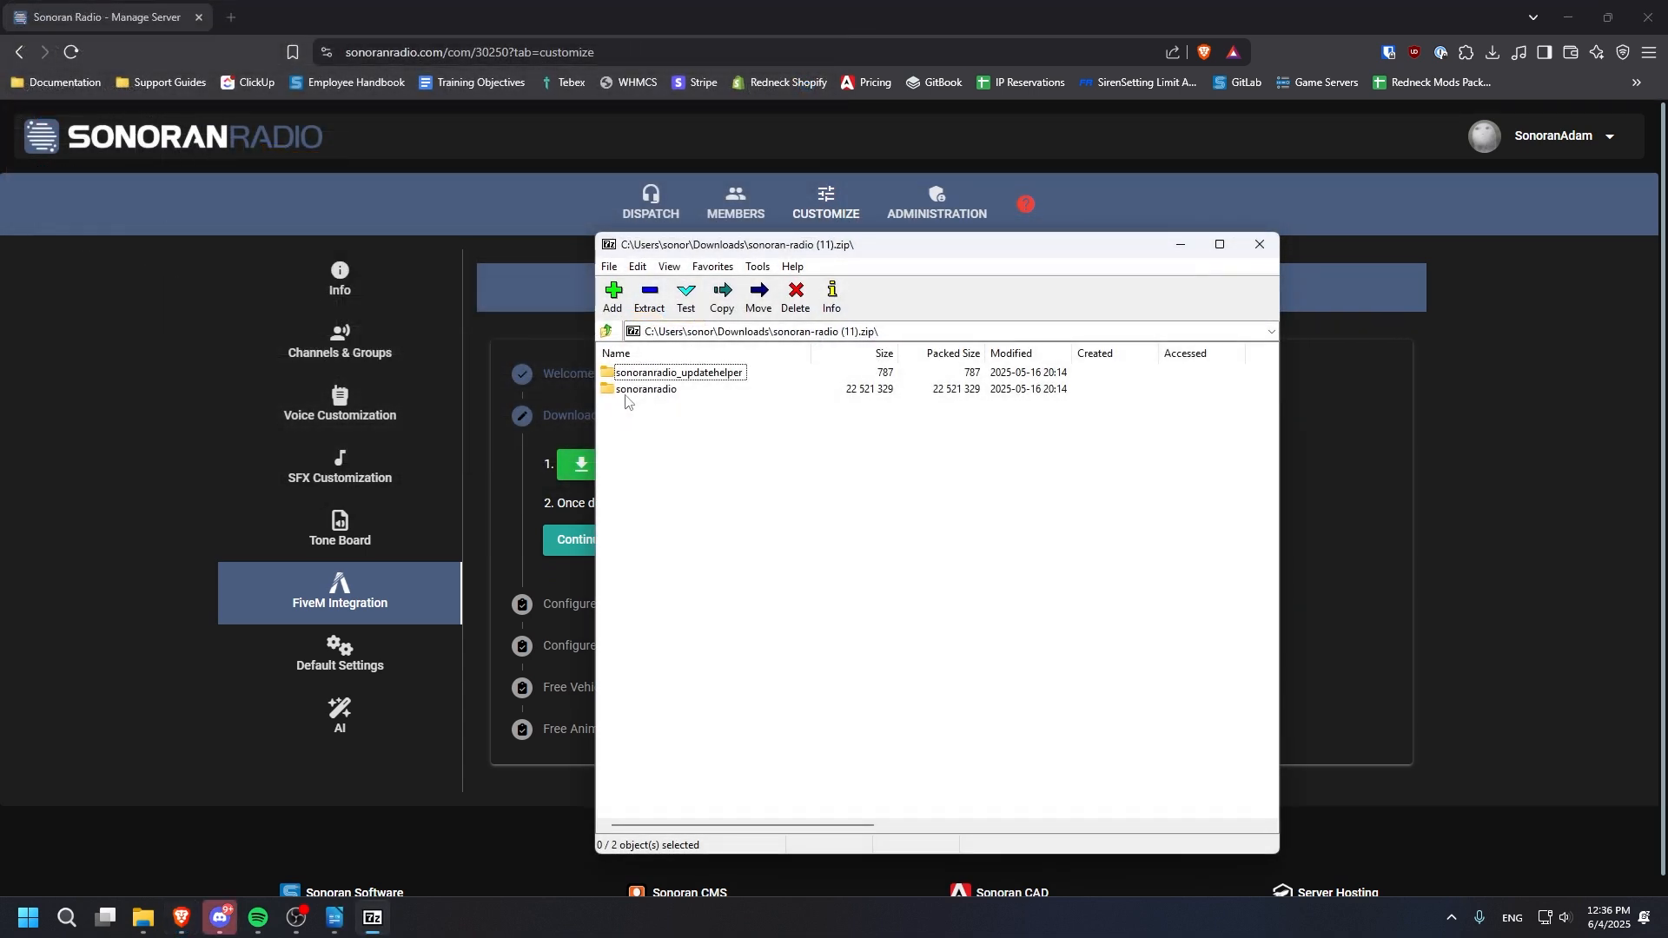
Step: Inspect the sonoranradio folder and set the extract destination to a new sonoranradio folder in Downloads
double_click(646, 389)
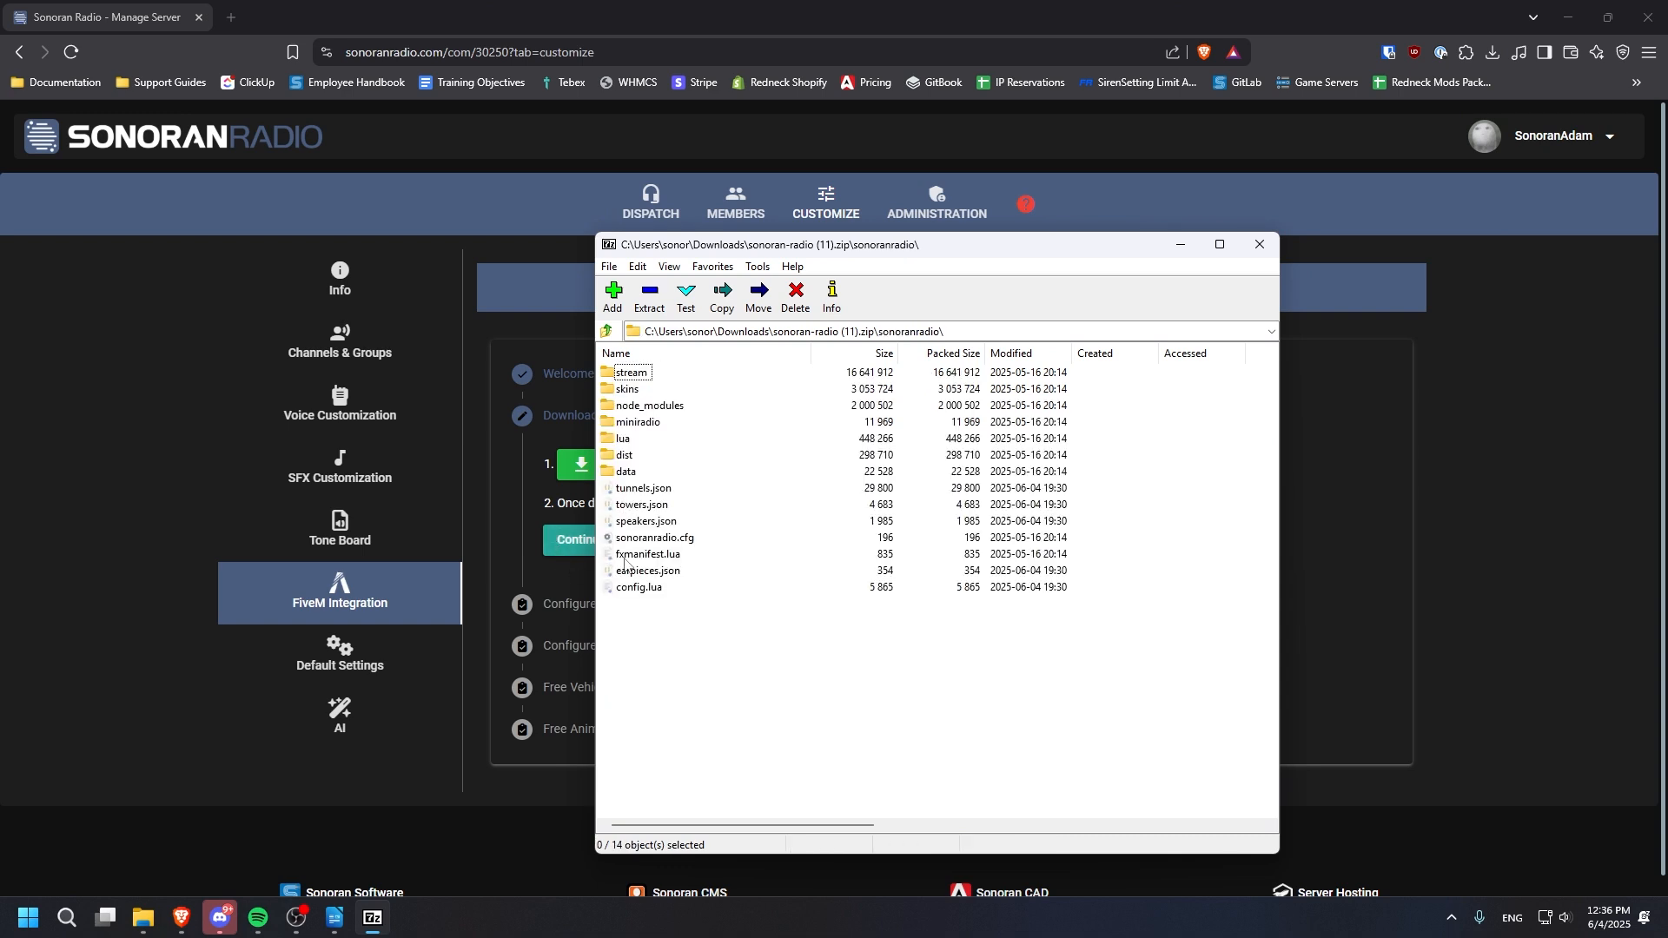
click(646, 570)
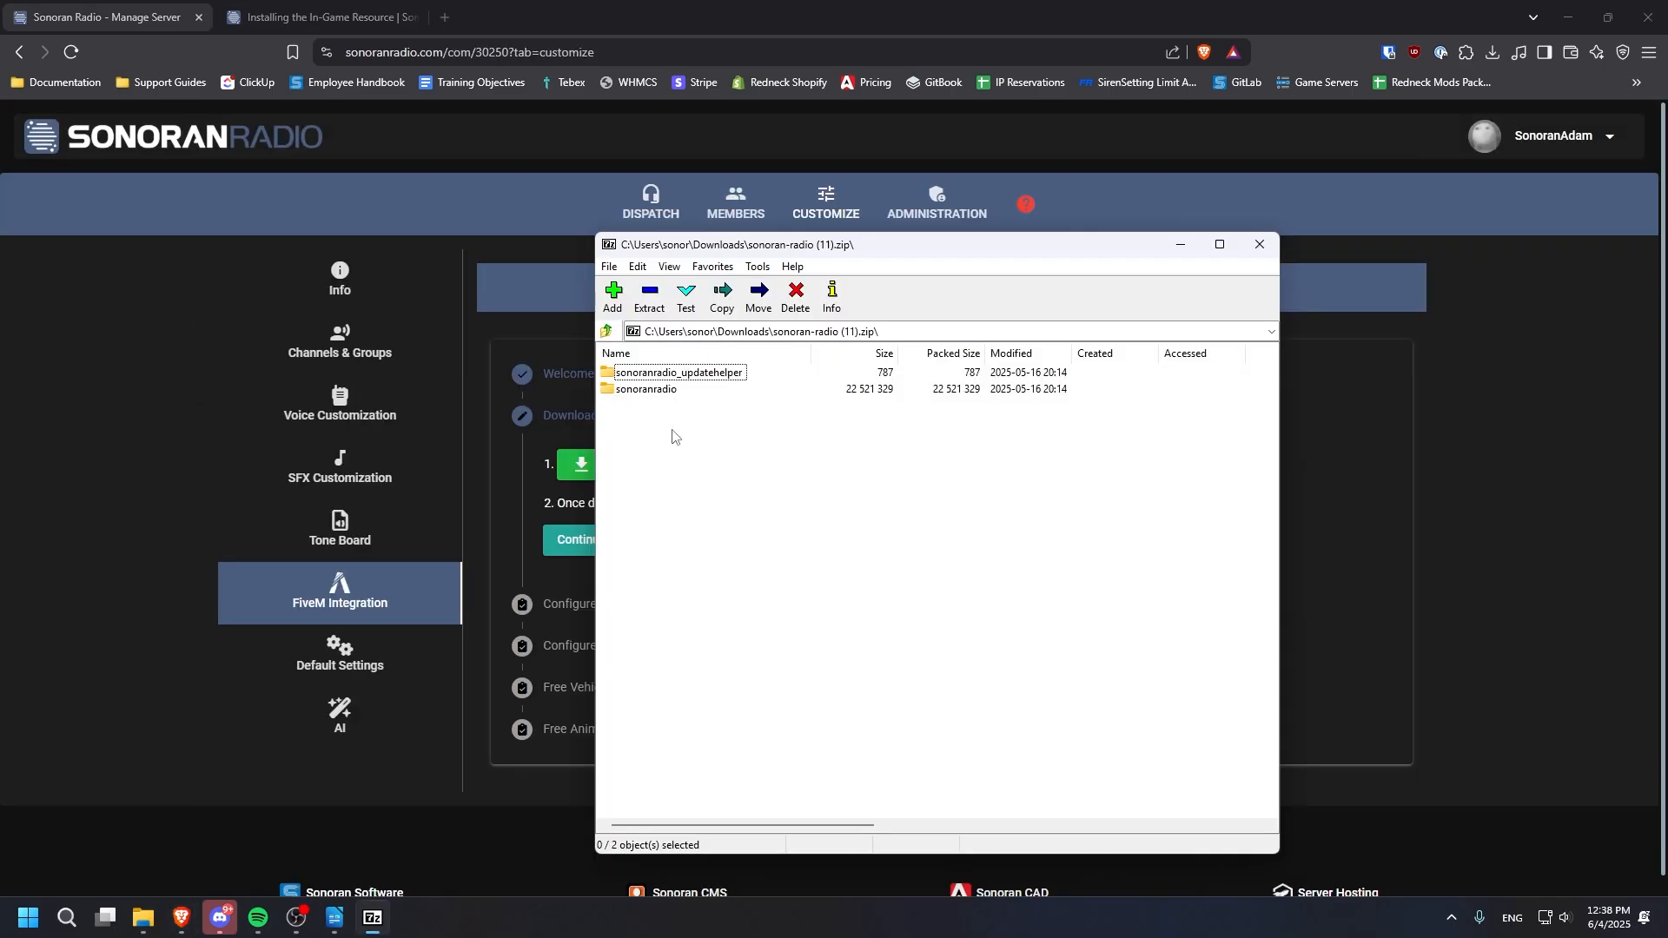
click(721, 292)
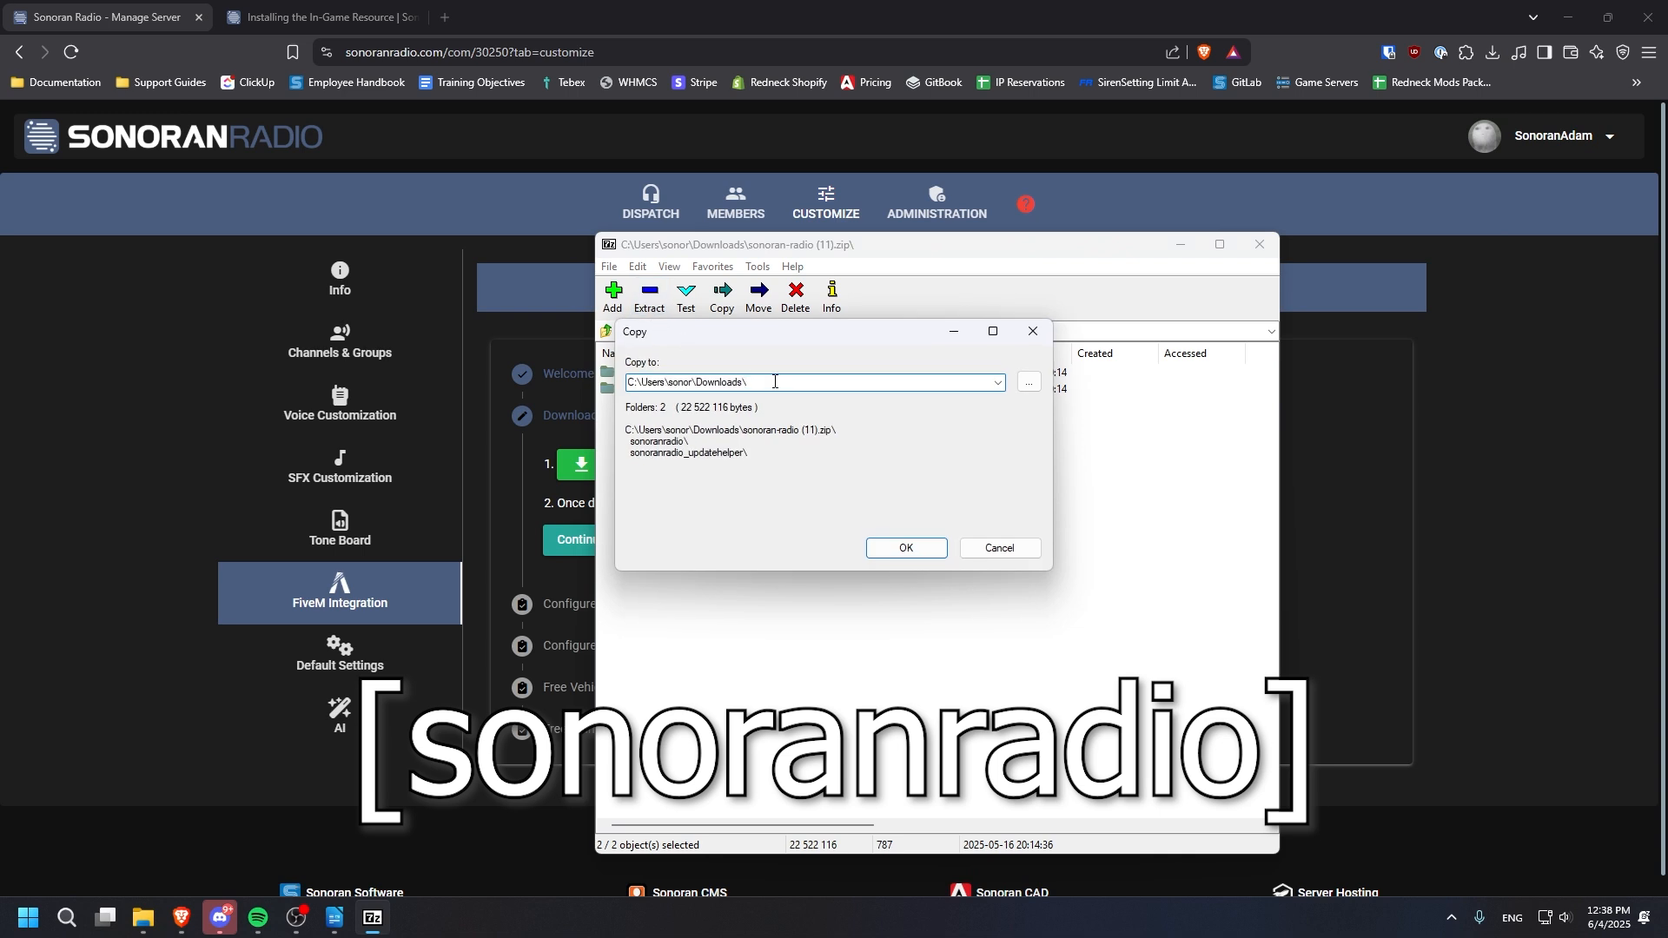
text([sonoranradio)
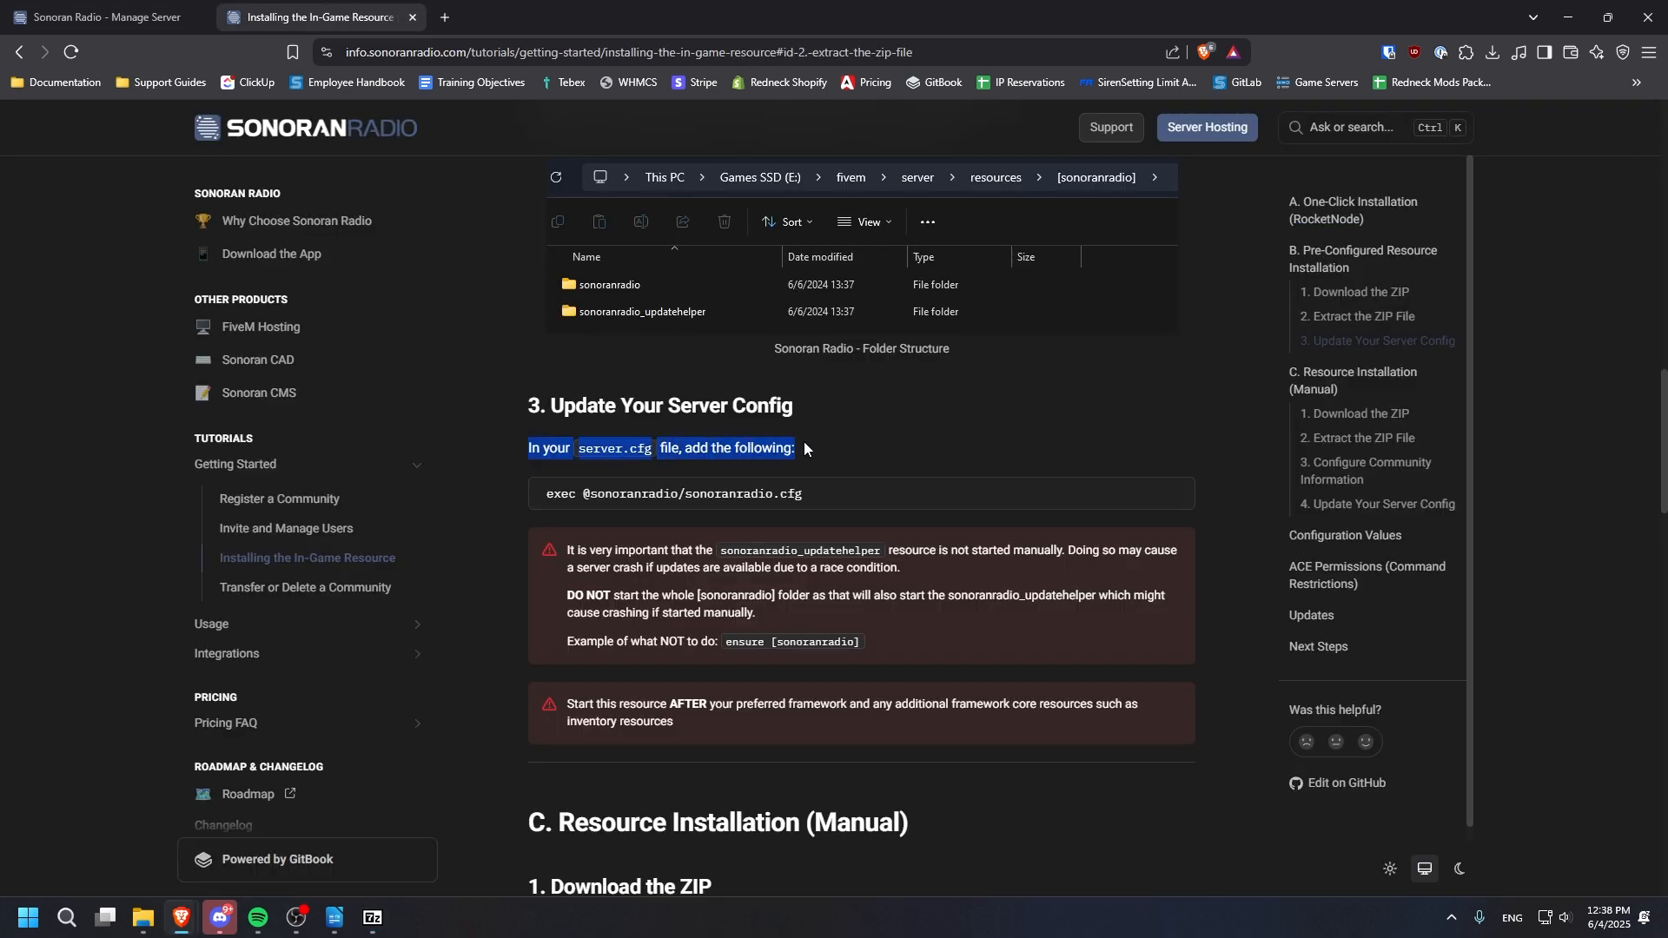
Step: Review the Update Your Server Config step with the exec line for server.cfg
click(855, 476)
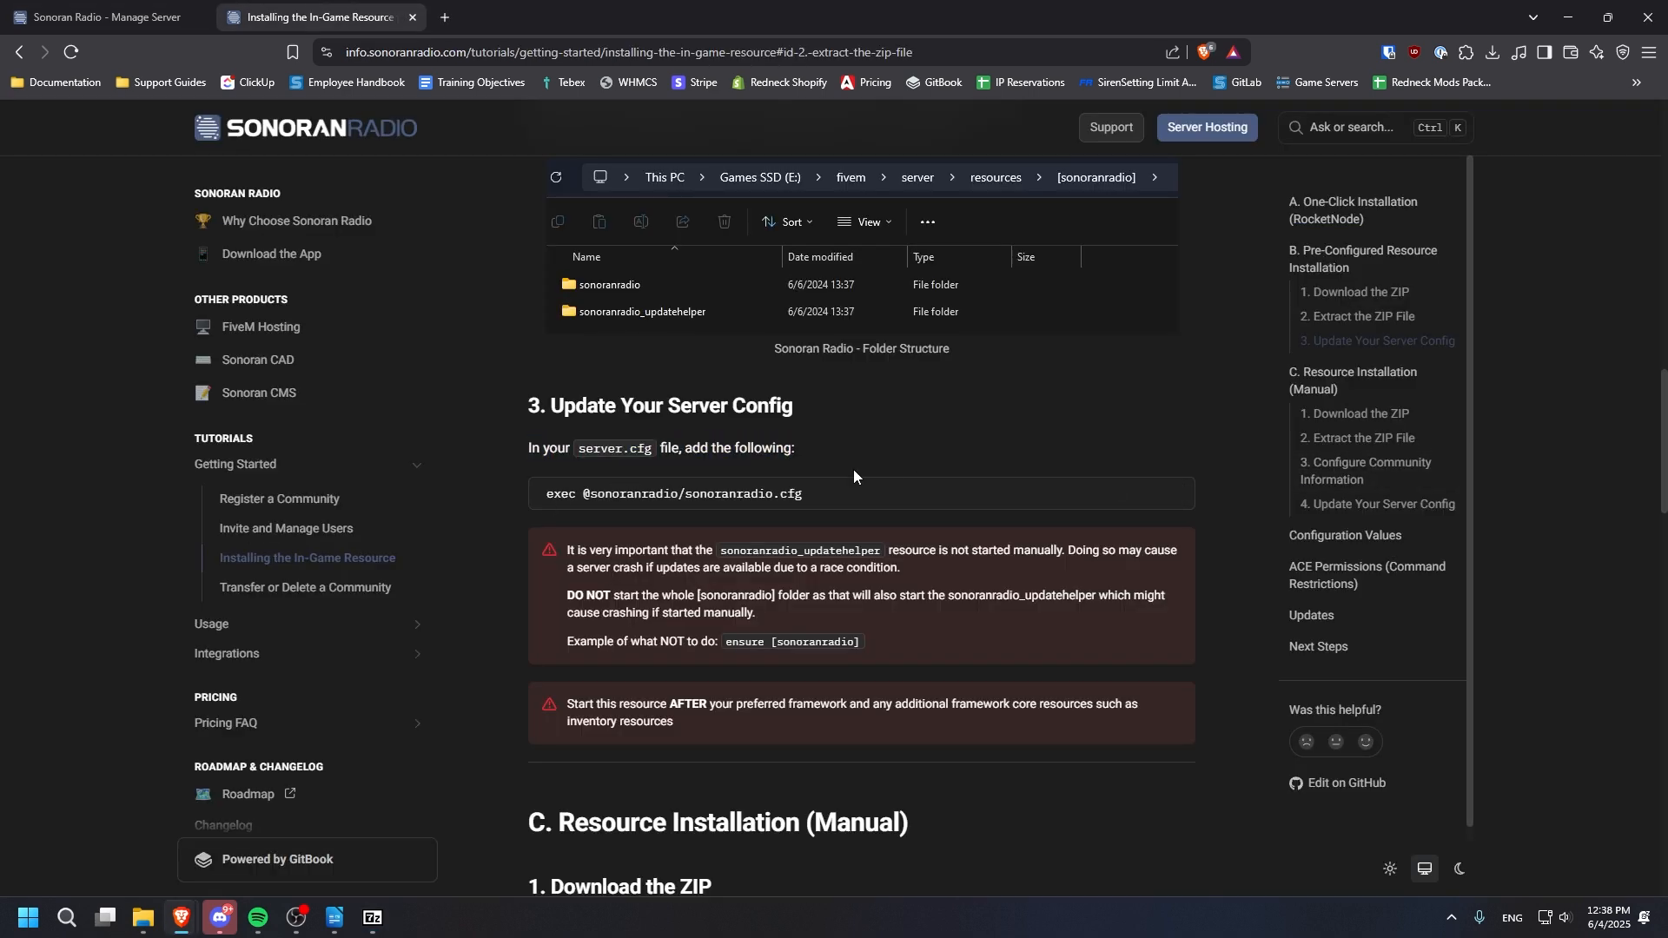
mouse_move(990, 459)
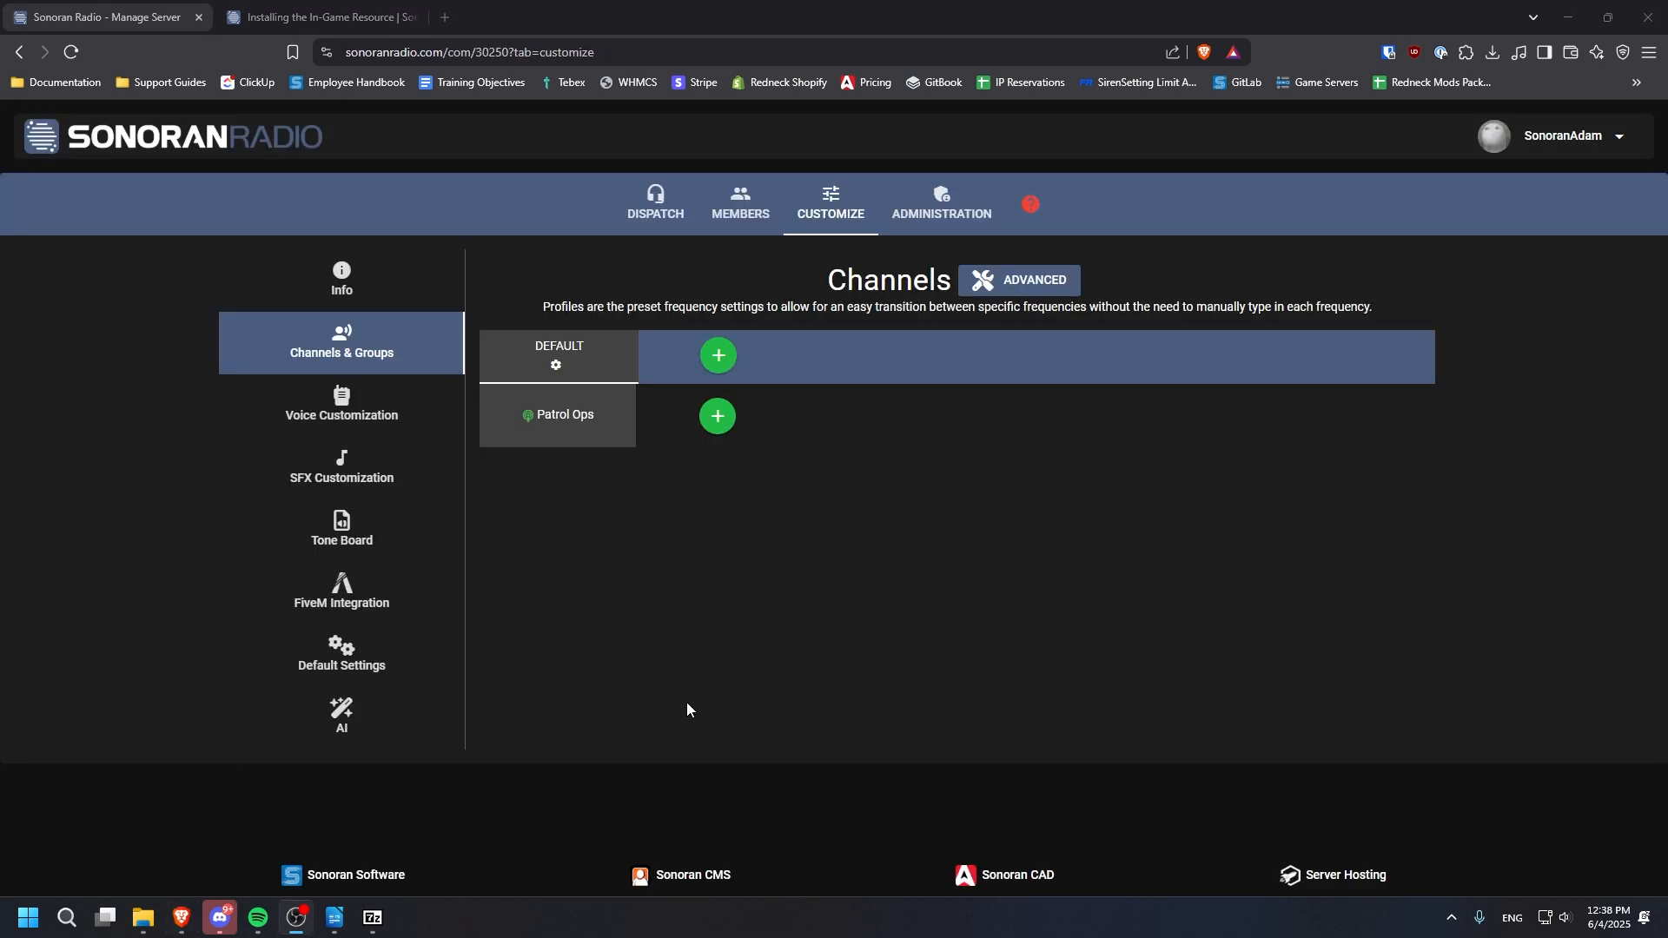
mouse_move(587, 830)
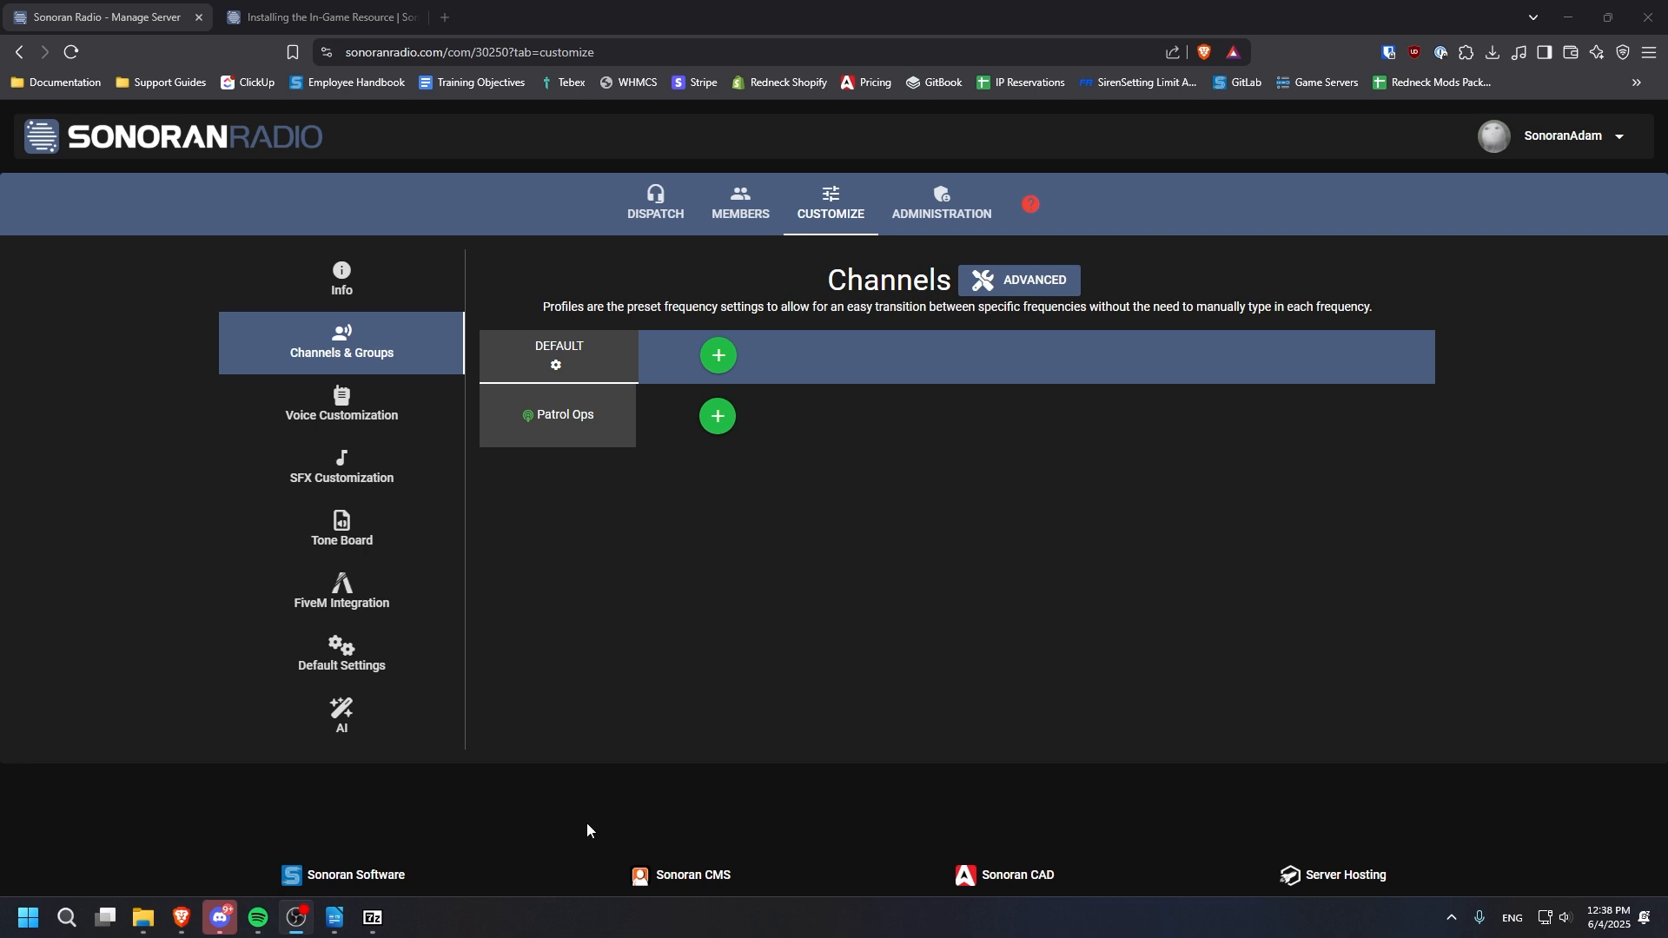
mouse_move(594, 827)
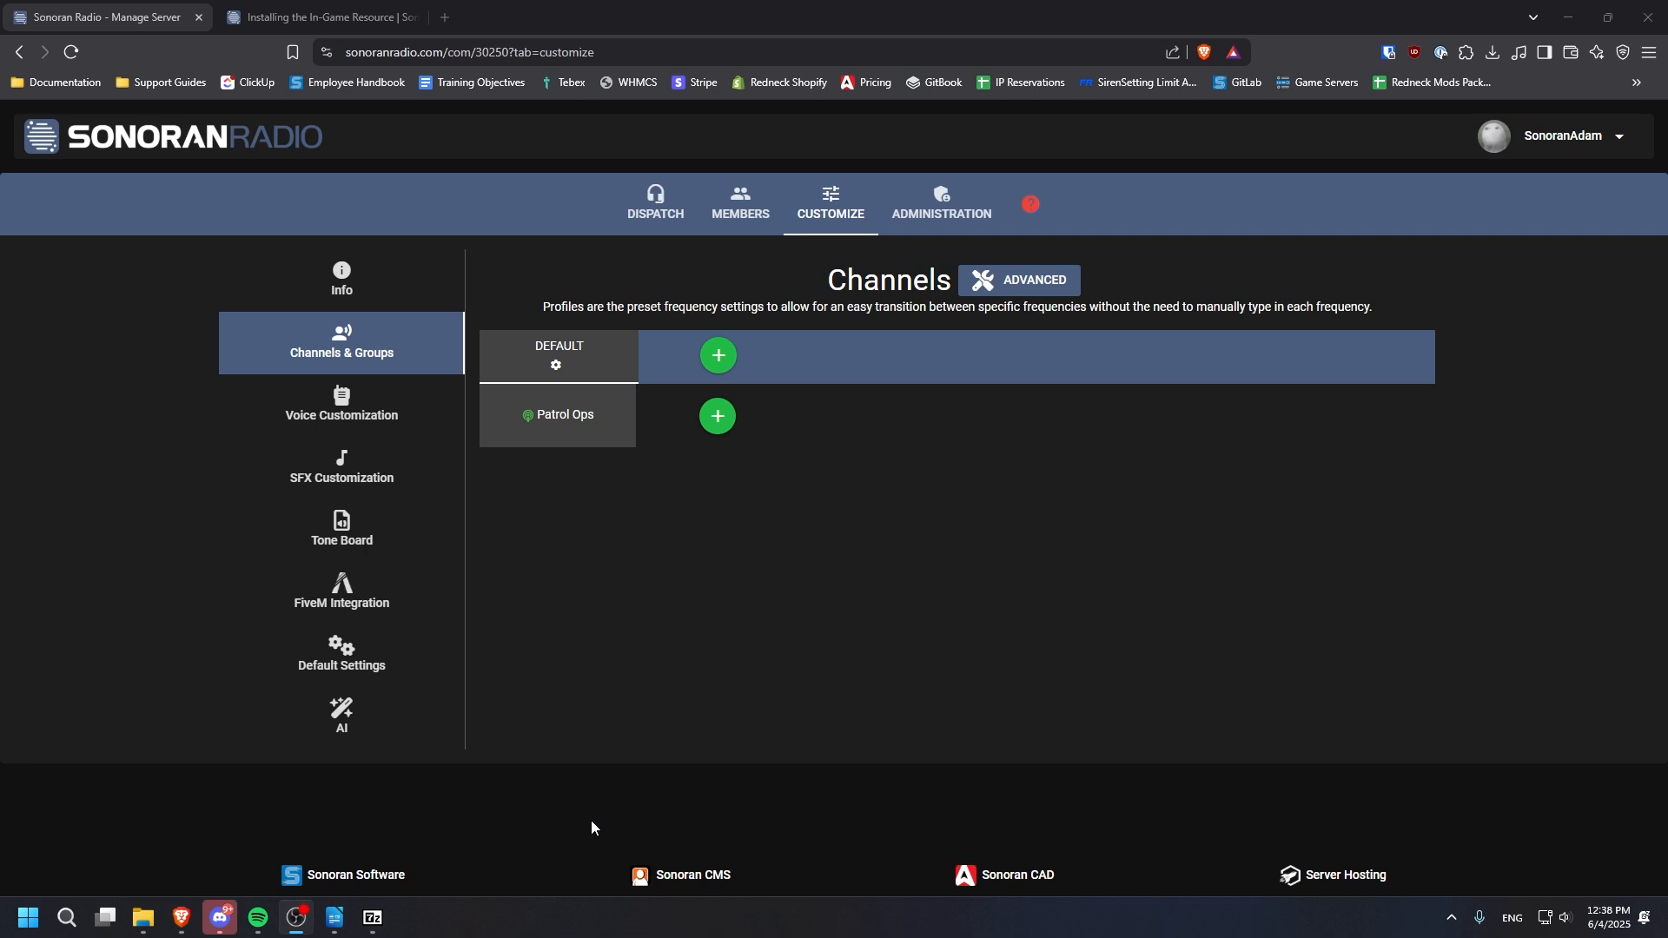